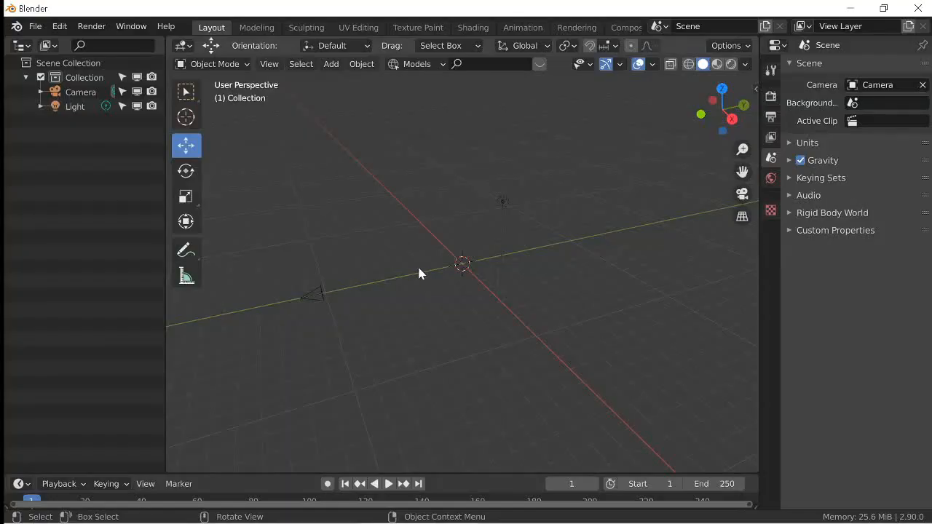
# Add a cylinder, flatten it along Z into a disc, and apply its transforms.
pyautogui.click(331, 65)
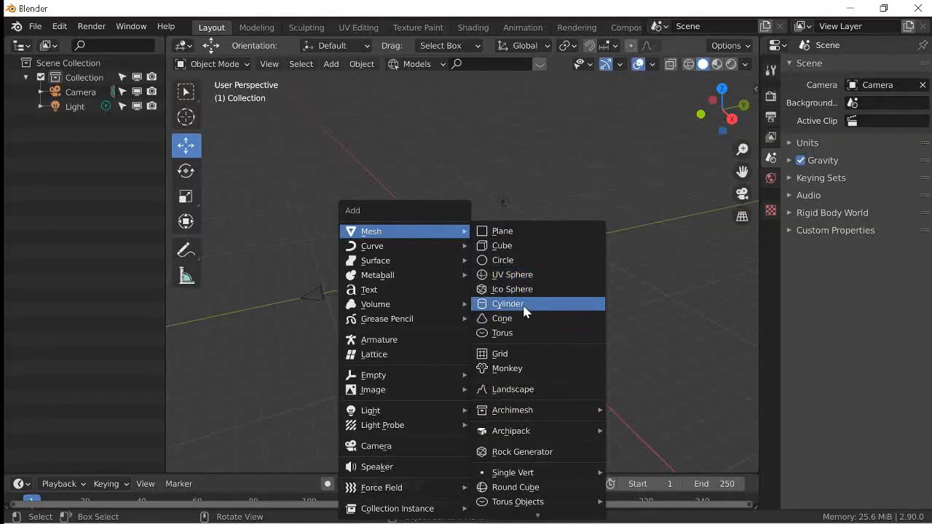
pyautogui.click(508, 304)
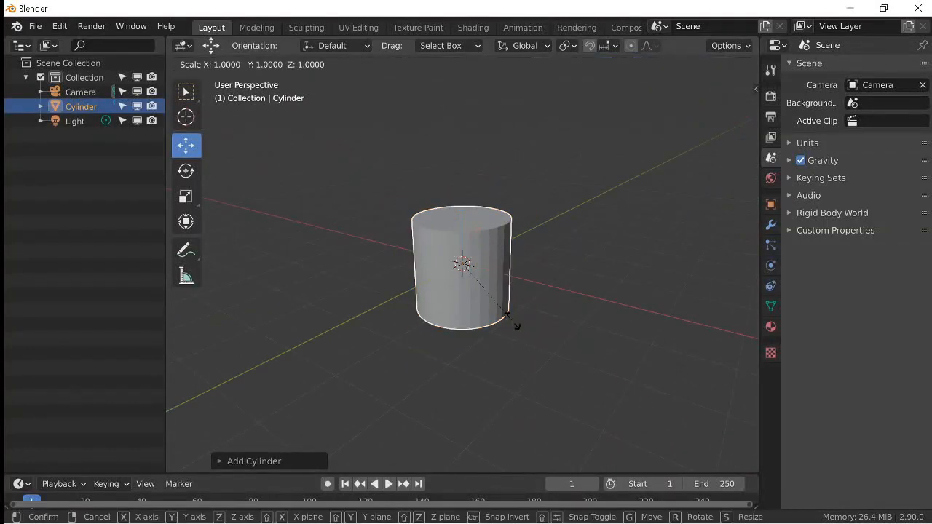
pyautogui.press('z')
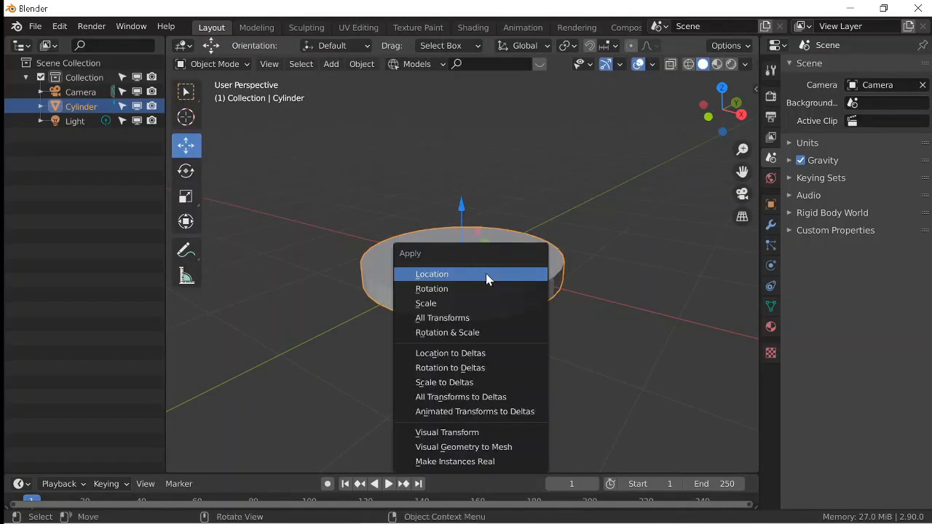
pyautogui.click(432, 274)
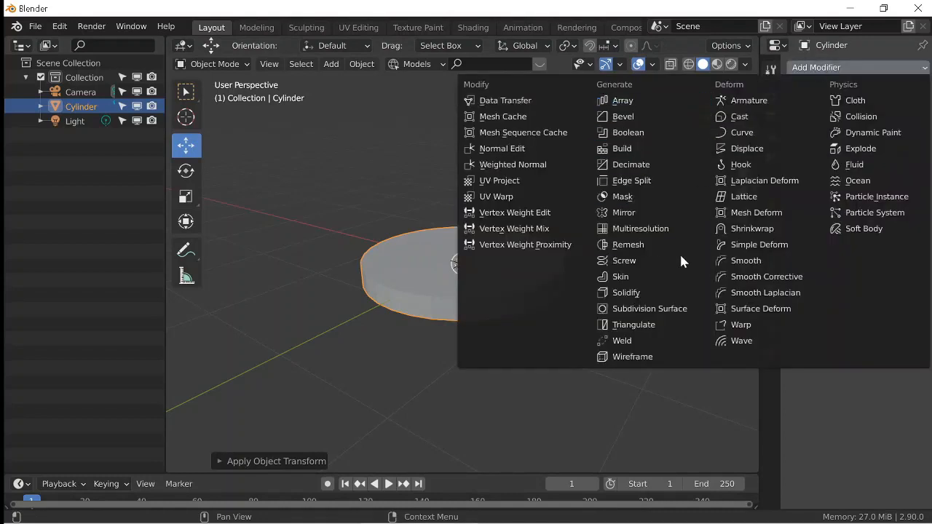
# Add a 0.05 m, 5-segment Bevel modifier and set Auto Smooth to 30°.
pyautogui.click(622, 115)
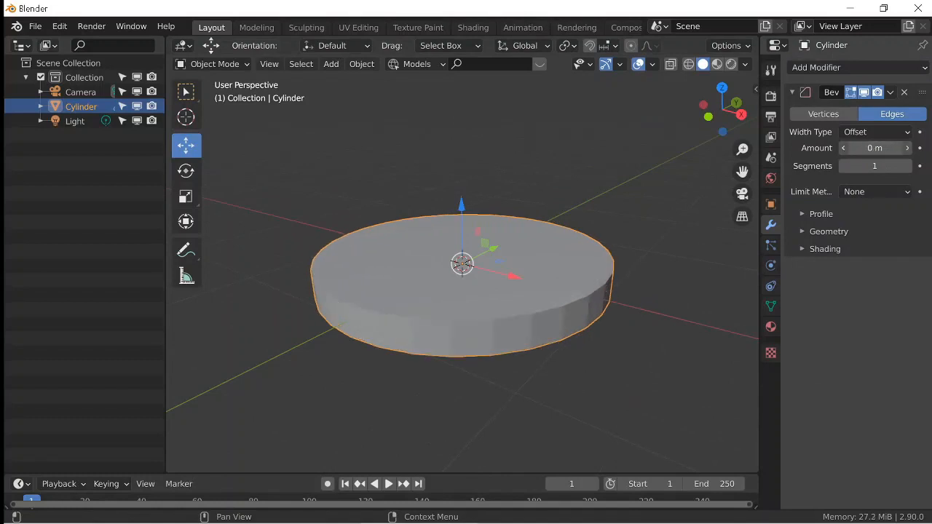
pyautogui.moveTo(874, 148); pyautogui.dragTo(881, 148)
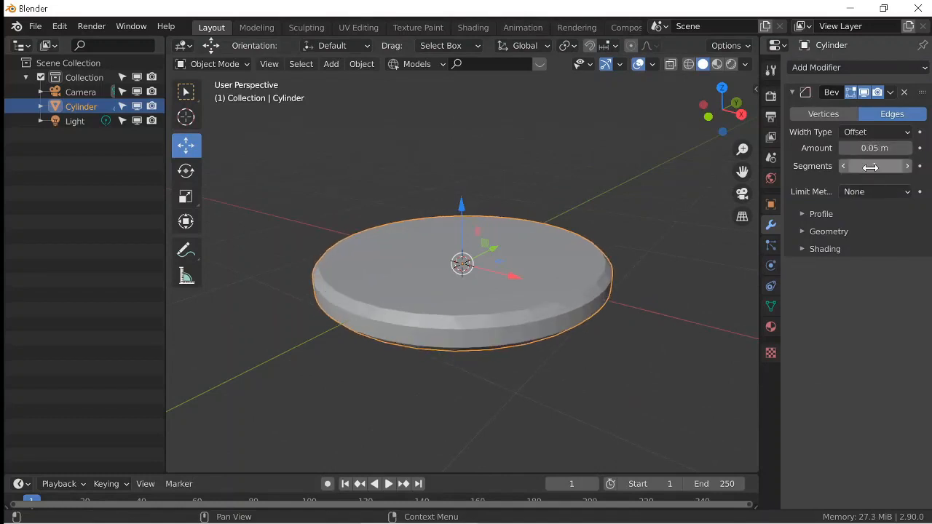
pyautogui.moveTo(874, 166); pyautogui.dragTo(875, 165)
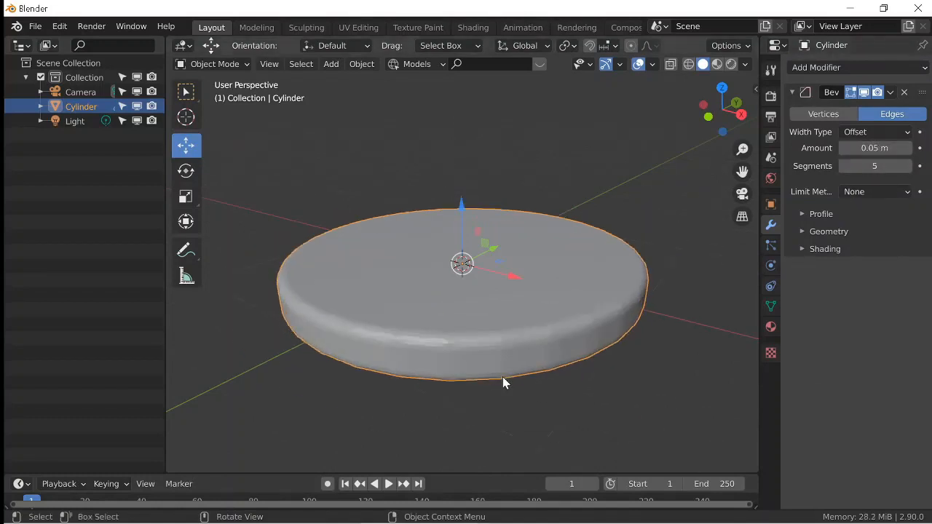
pyautogui.click(771, 307)
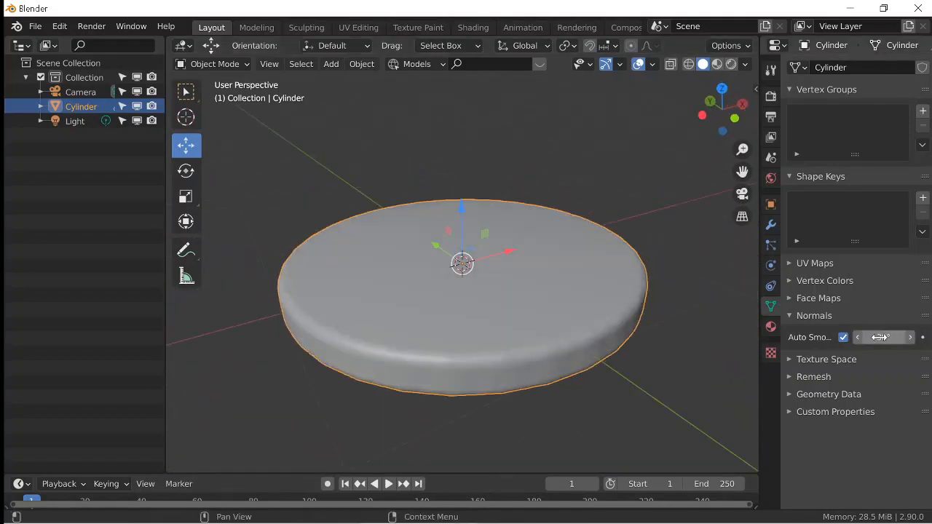
pyautogui.click(882, 337)
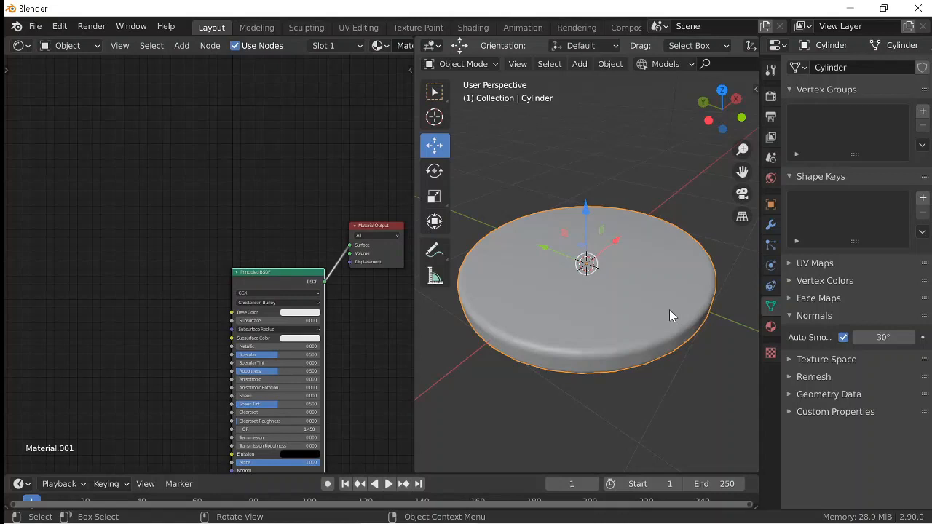
# Place a Wave Texture node, preview the material in Material Preview, and check wave type options.
pyautogui.click(181, 46)
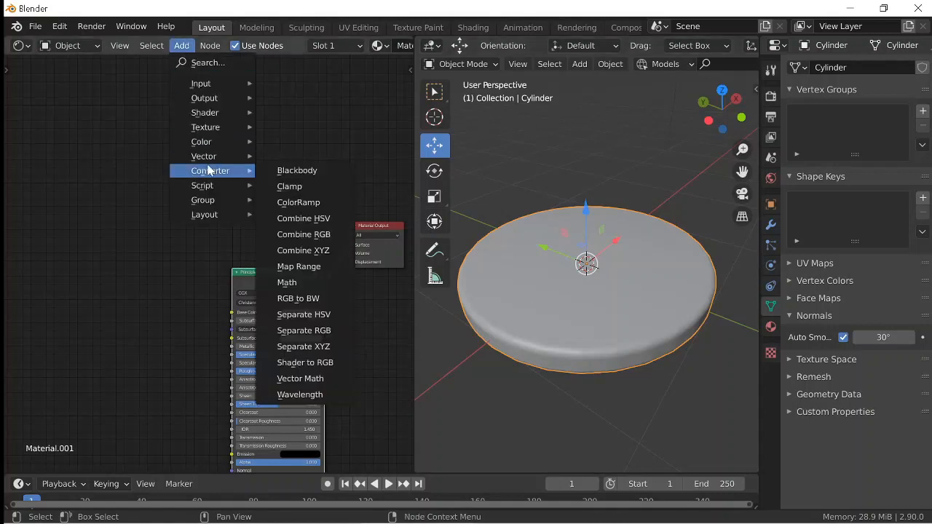
pyautogui.moveTo(201, 84)
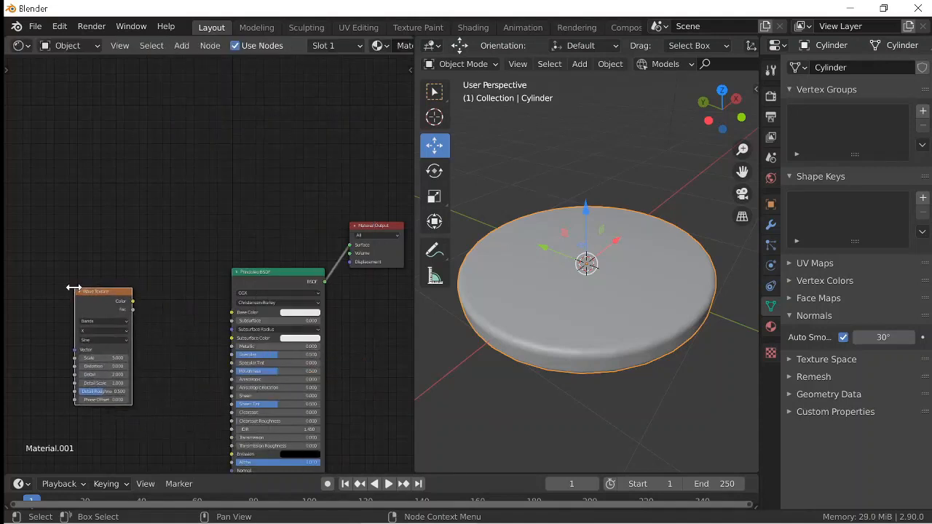
pyautogui.click(181, 45)
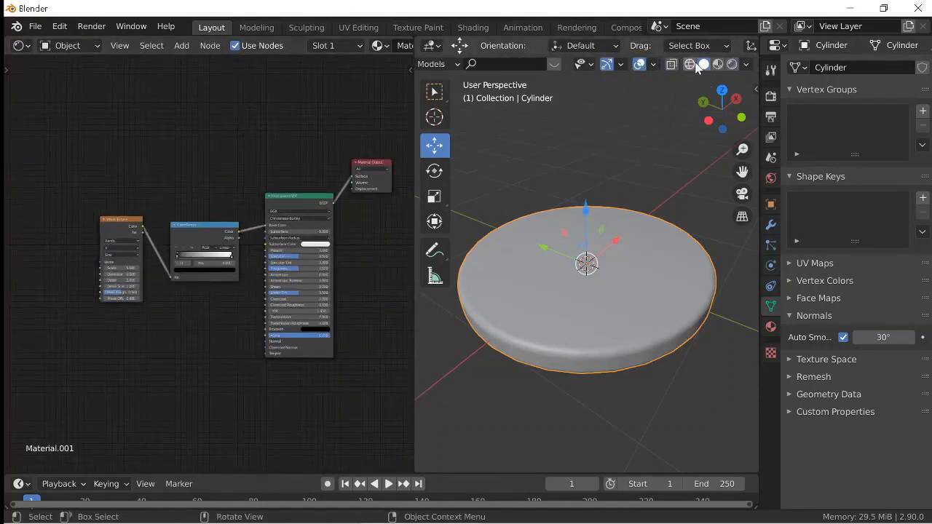
pyautogui.click(721, 64)
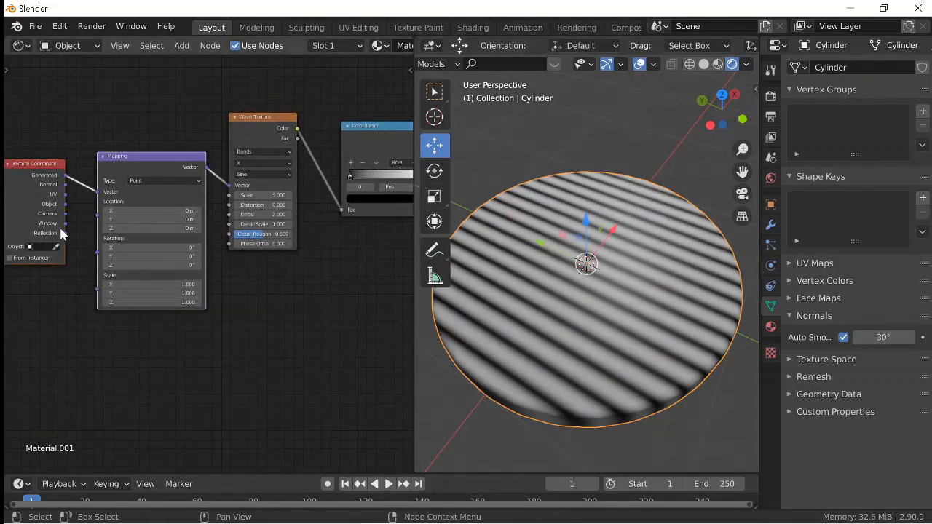
pyautogui.moveTo(264, 152)
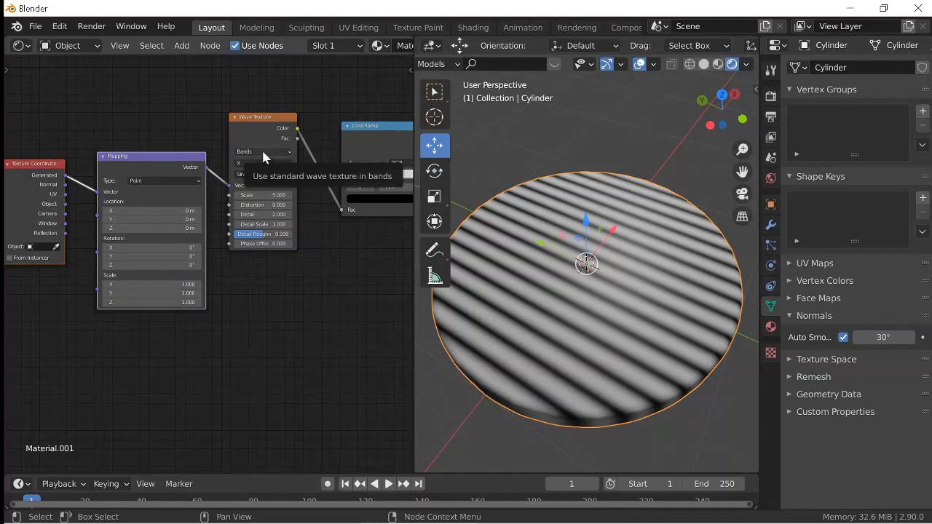
pyautogui.click(263, 151)
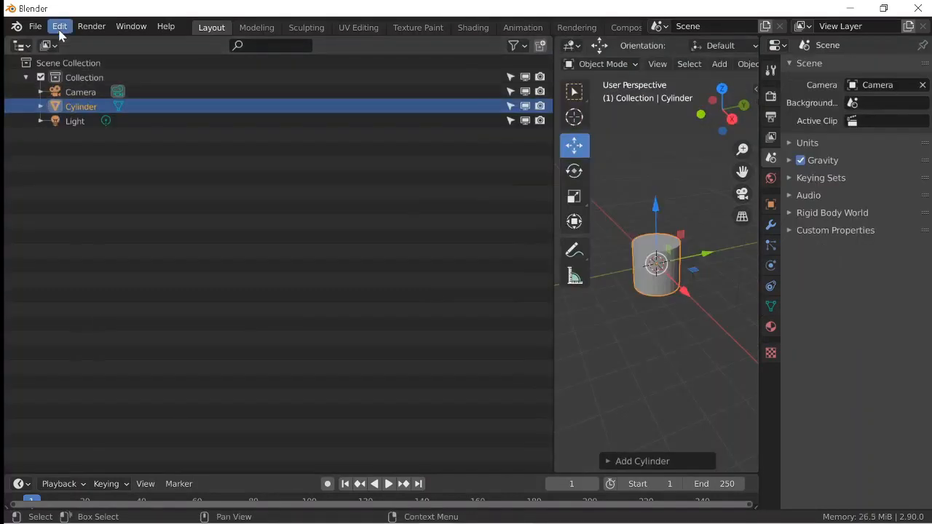
# Search the add-on preferences for 'node' and enable Node Wrangler.
pyautogui.click(60, 26)
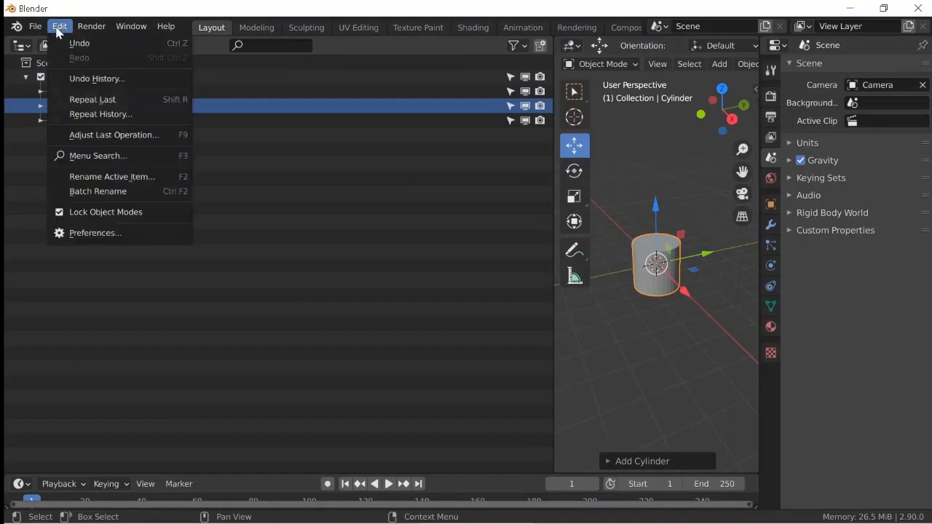
pyautogui.click(95, 233)
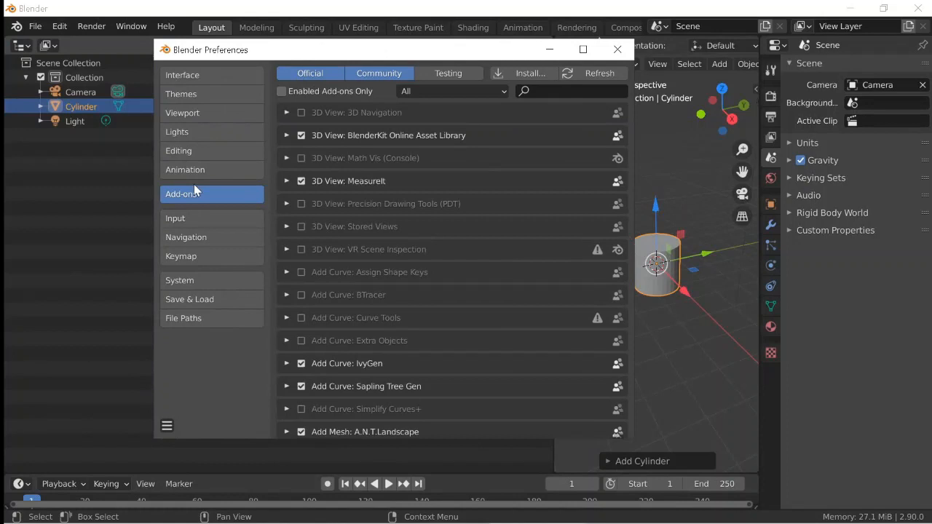
pyautogui.moveTo(204, 195)
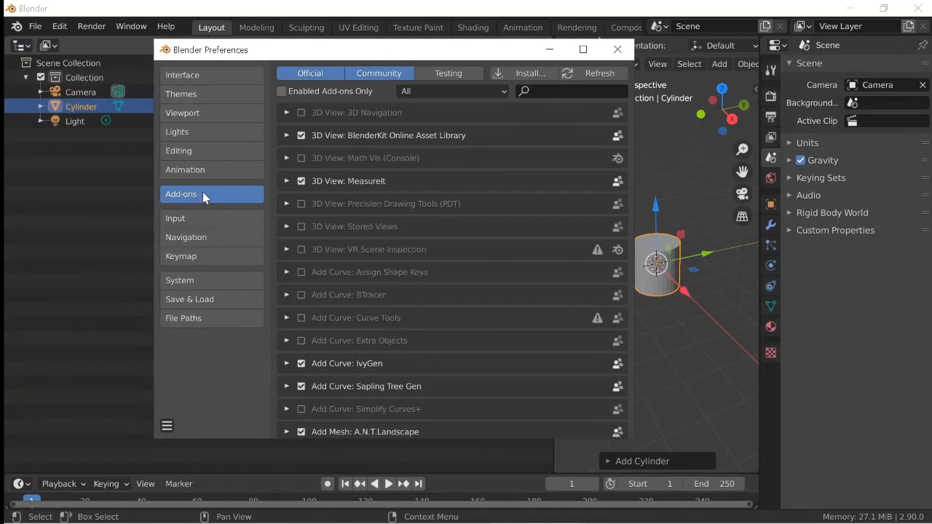
pyautogui.click(564, 90)
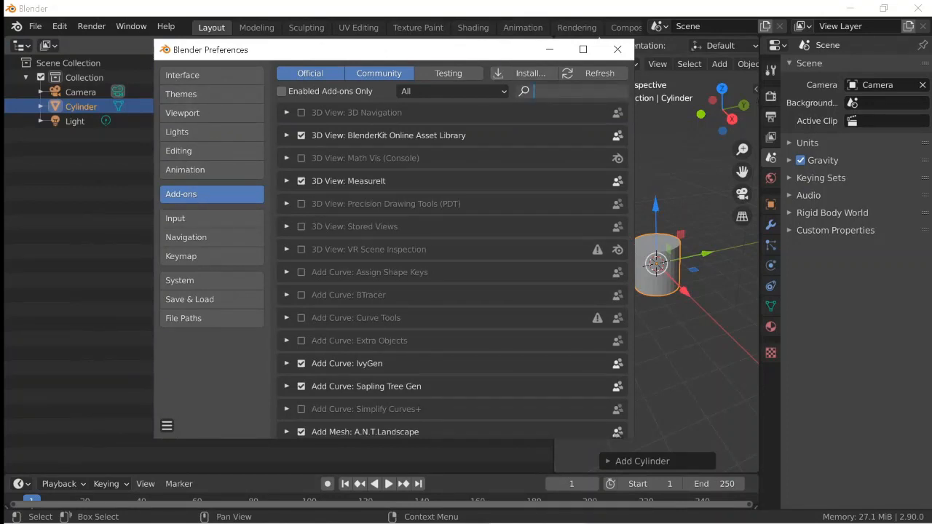
pyautogui.write('node')
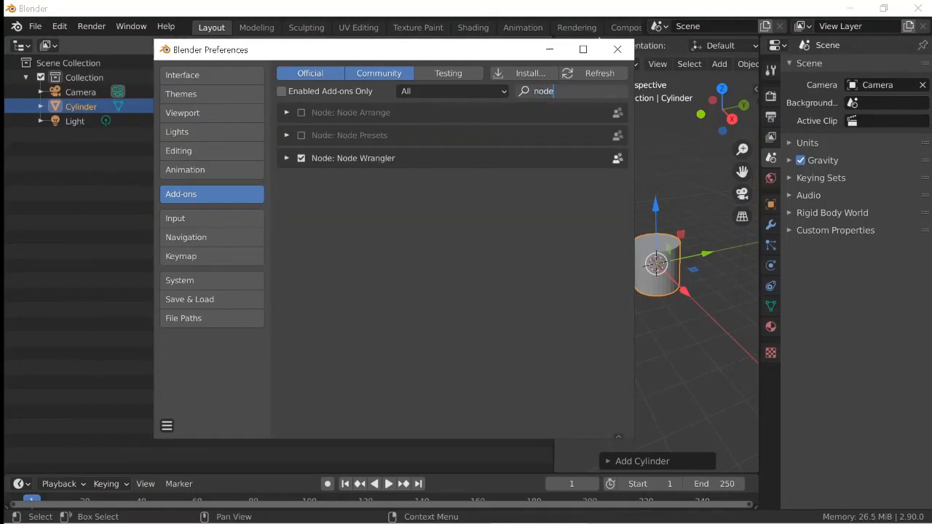
pyautogui.click(287, 158)
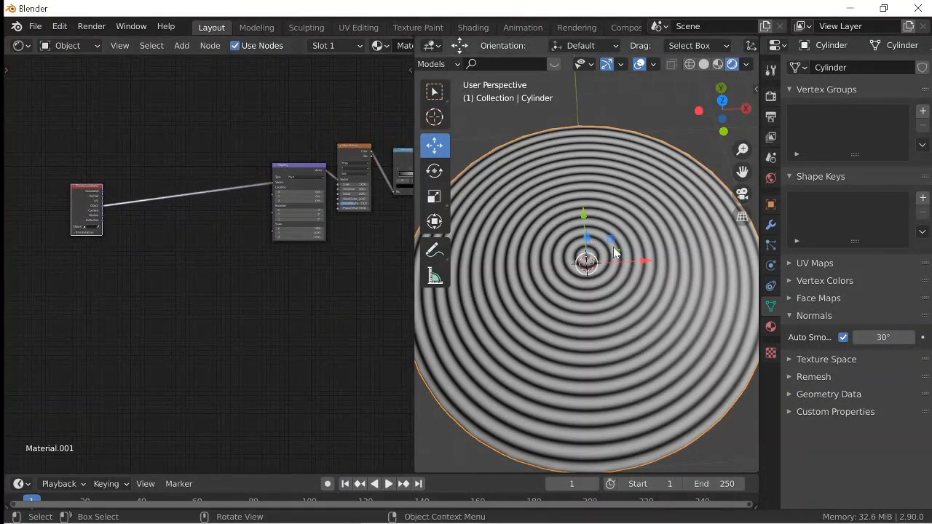
# Add Noise Texture and MixRGB nodes to the disc's wood-ring node tree.
pyautogui.click(182, 45)
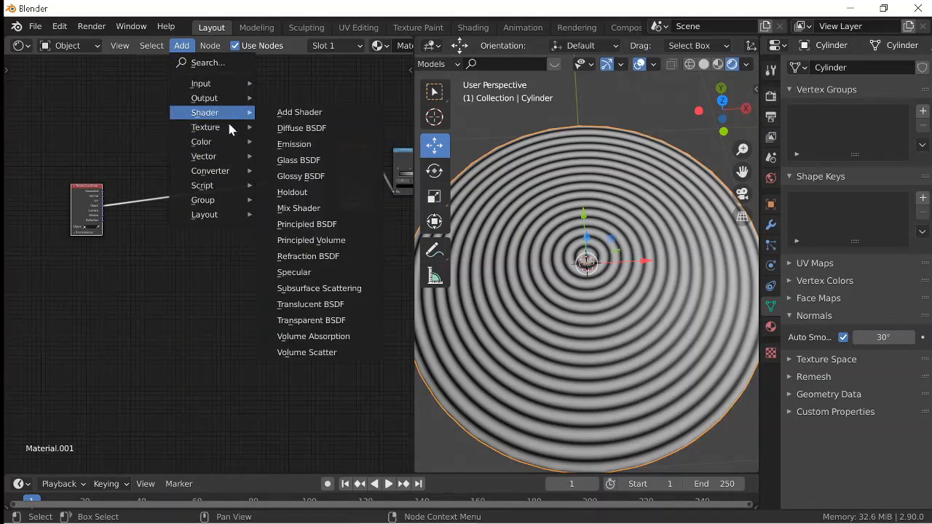
pyautogui.moveTo(206, 127)
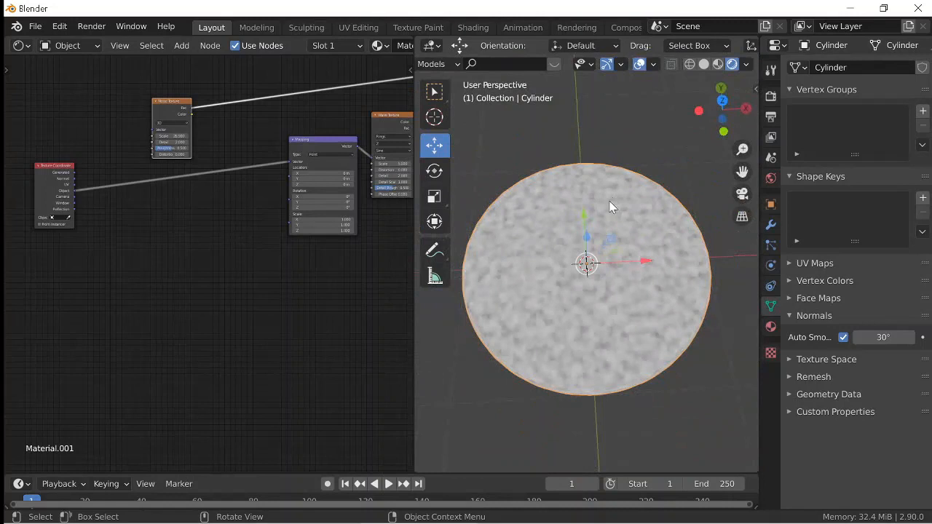
pyautogui.moveTo(612, 207); pyautogui.dragTo(655, 243)
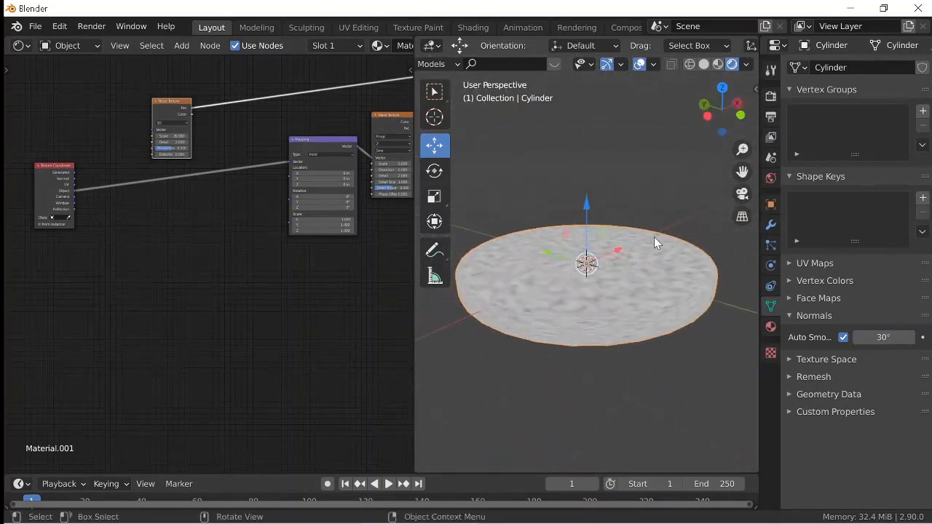
pyautogui.moveTo(656, 242); pyautogui.dragTo(550, 313)
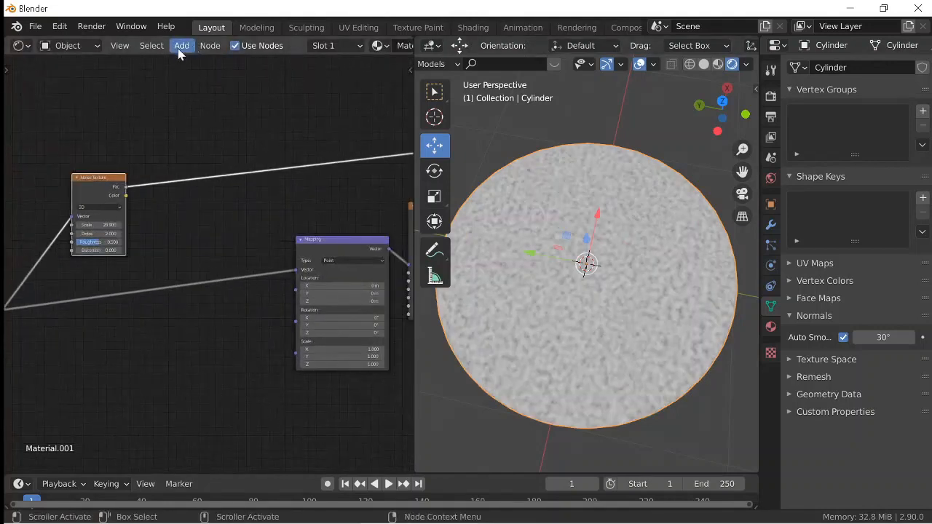
pyautogui.click(180, 45)
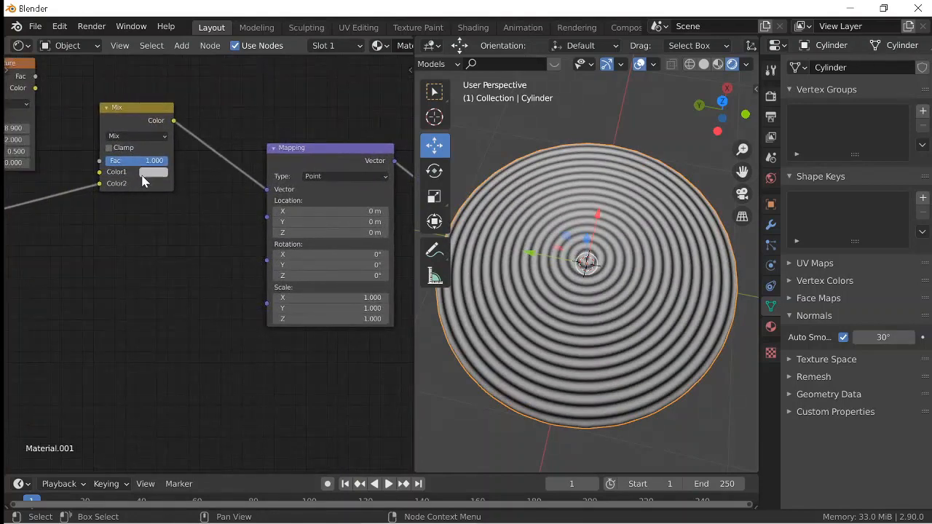
# Adjust the Mix factor, ring pattern offset and noise distortion strength.
pyautogui.moveTo(153, 160); pyautogui.dragTo(109, 160)
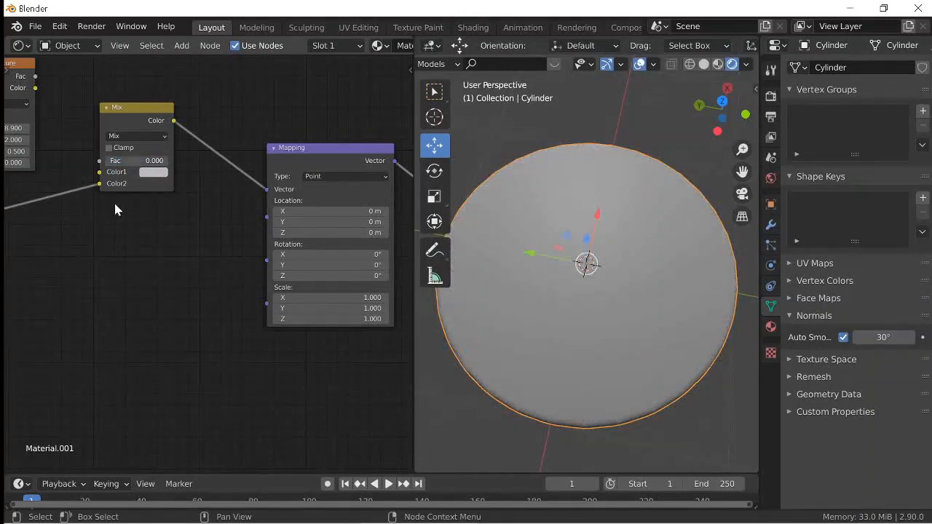
pyautogui.moveTo(153, 173)
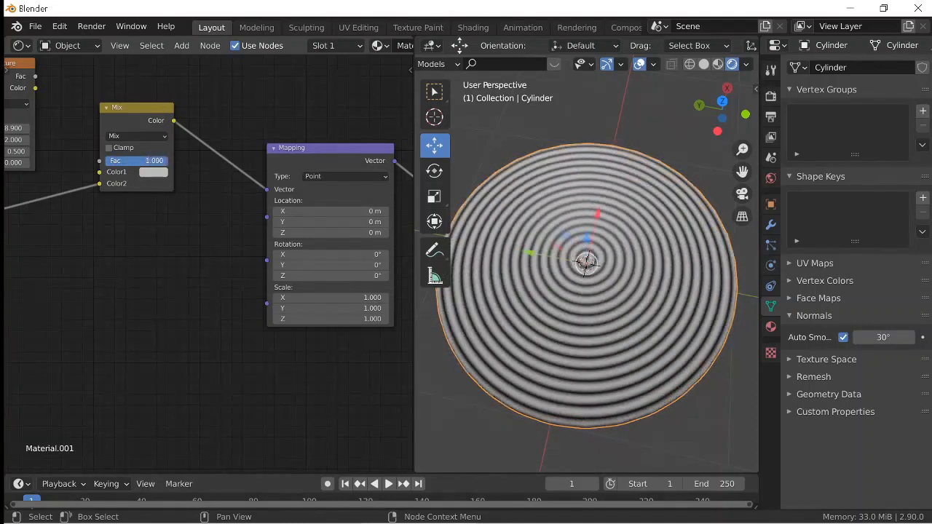
pyautogui.moveTo(152, 172)
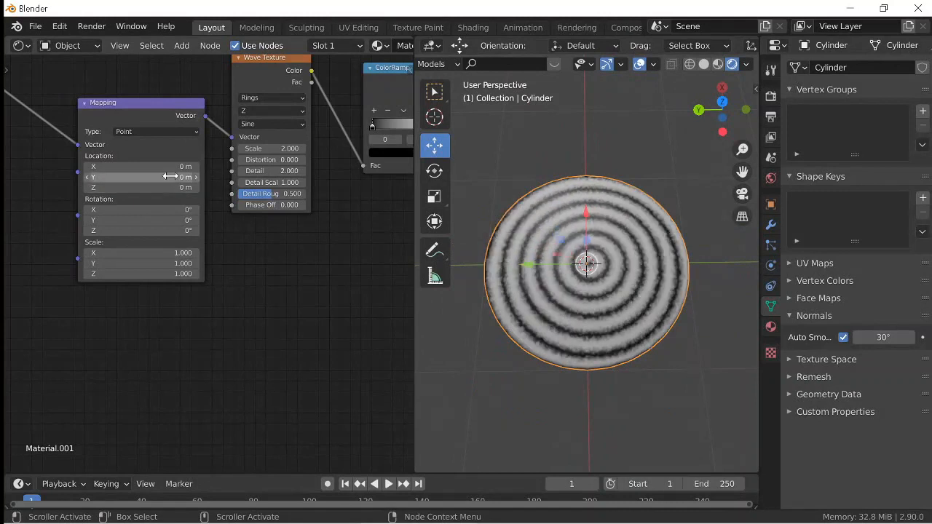
pyautogui.moveTo(144, 177); pyautogui.dragTo(150, 177)
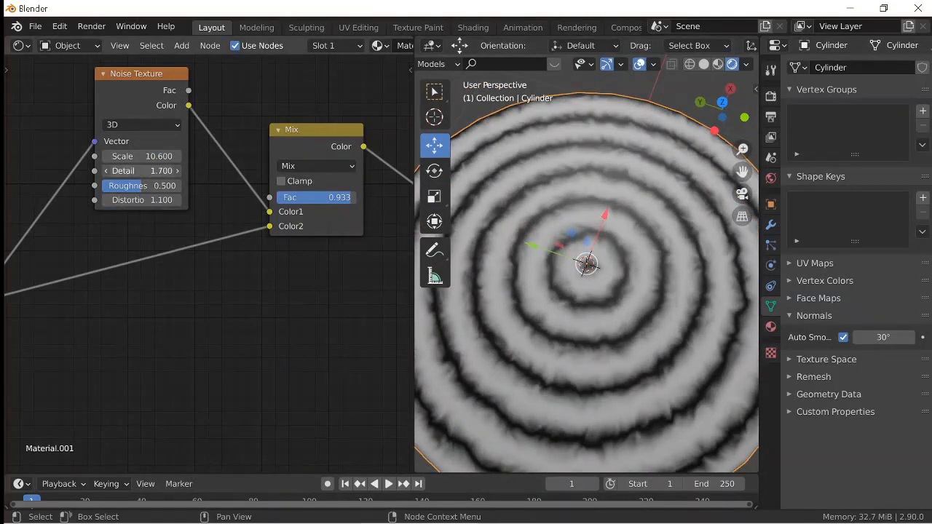
pyautogui.moveTo(143, 171); pyautogui.dragTo(175, 171)
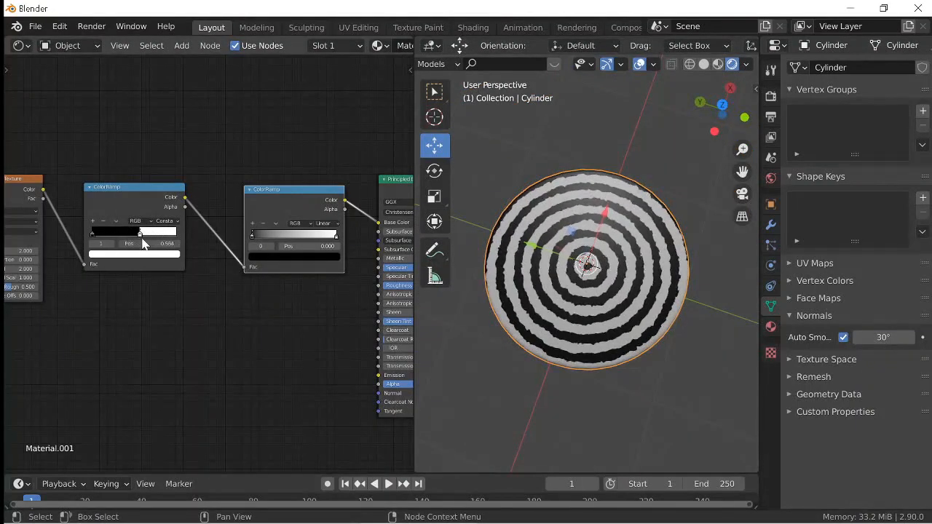
# Drag the ramp stop to set the width of the dark ring bands.
pyautogui.moveTo(143, 243); pyautogui.dragTo(167, 243)
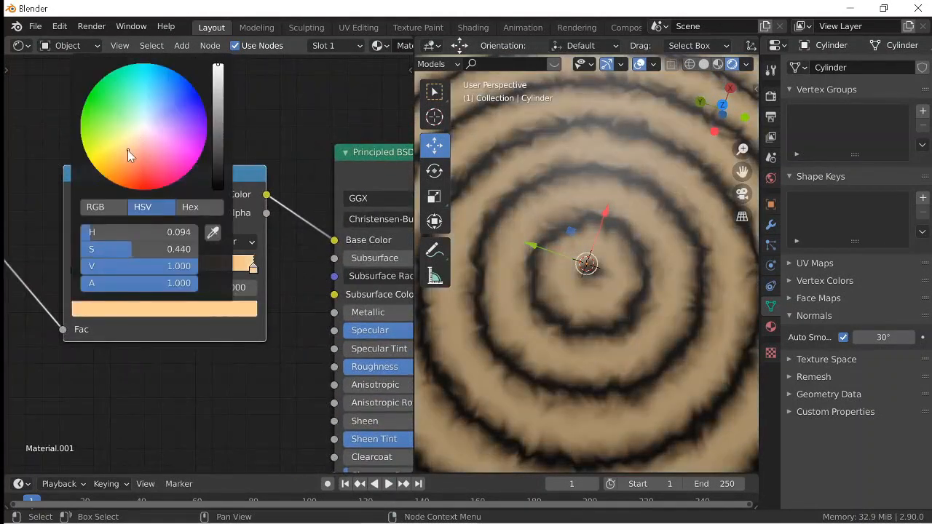
# Apply the pale tan, add two ramp stops and colour them in browns.
pyautogui.click(149, 417)
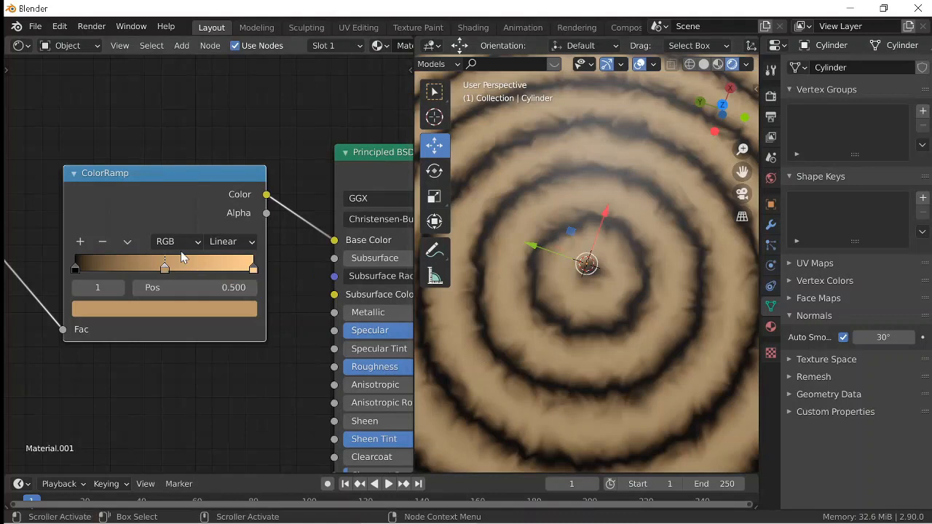
pyautogui.click(164, 309)
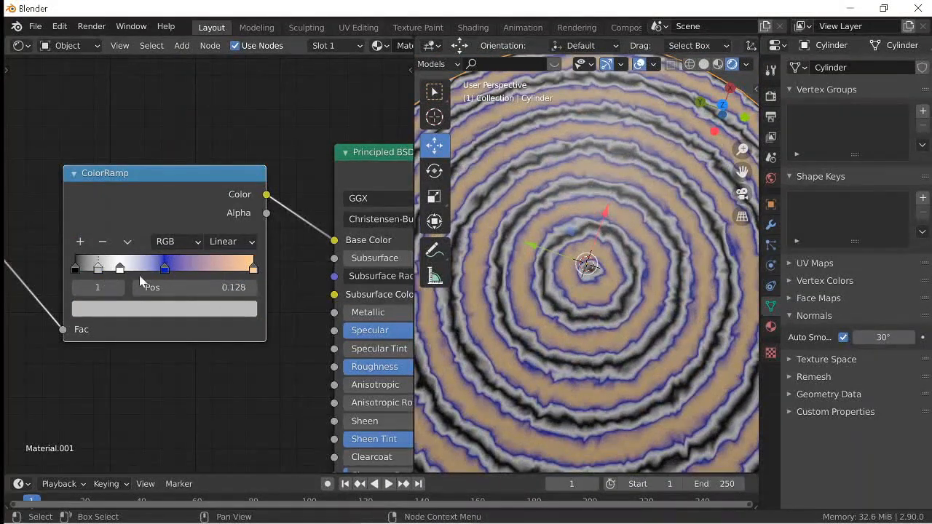
pyautogui.click(163, 309)
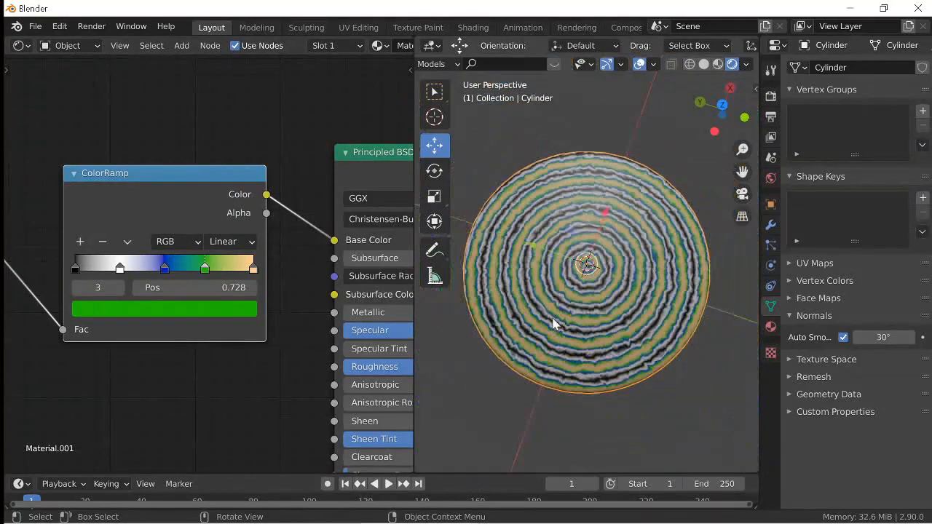
pyautogui.moveTo(554, 325); pyautogui.dragTo(531, 387)
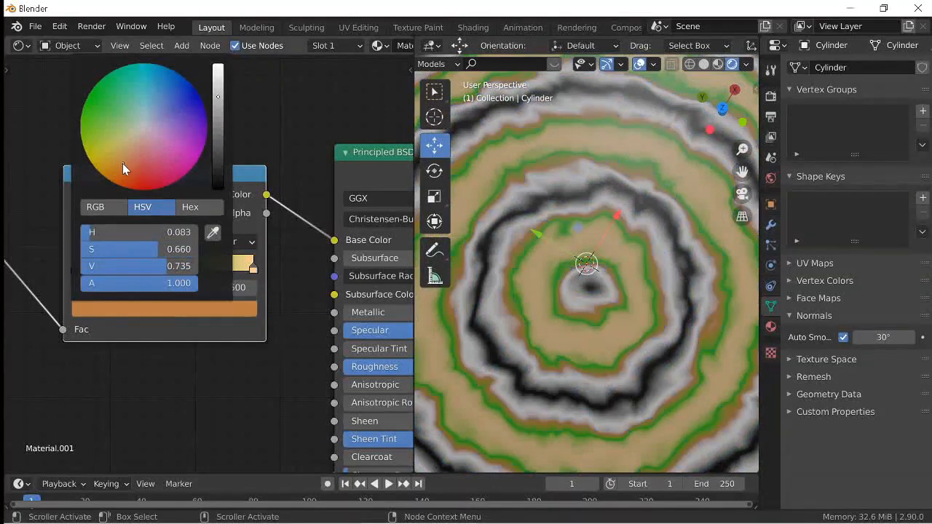
pyautogui.click(73, 269)
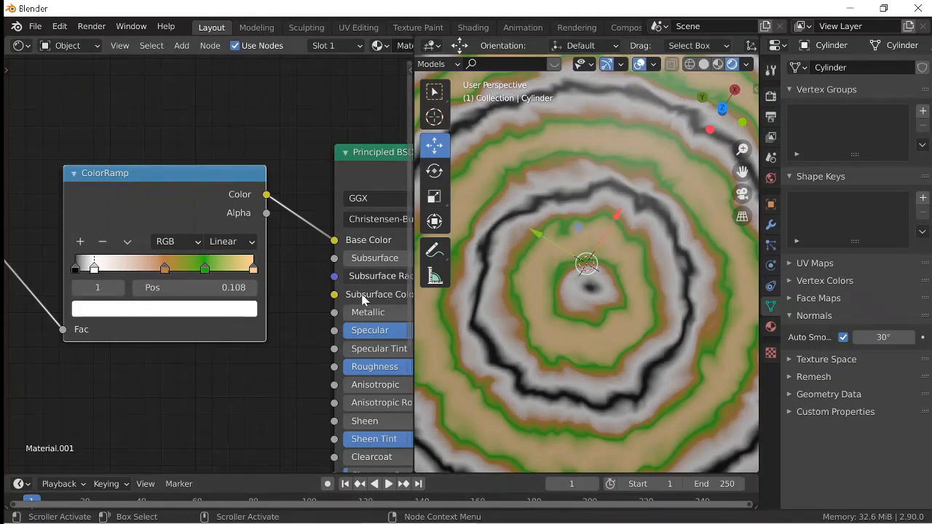
pyautogui.click(163, 308)
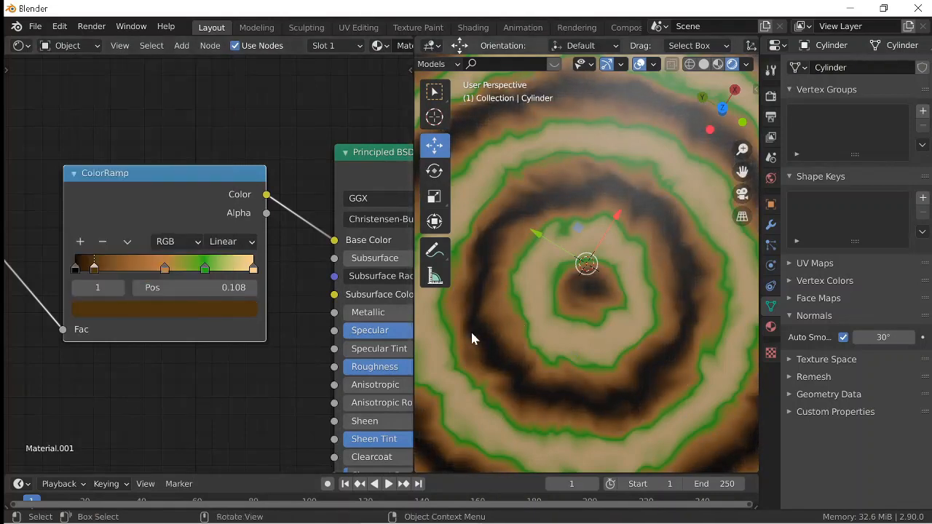
# Reposition the second stop and tune the third stop to a tan shade.
pyautogui.moveTo(164, 269); pyautogui.dragTo(138, 269)
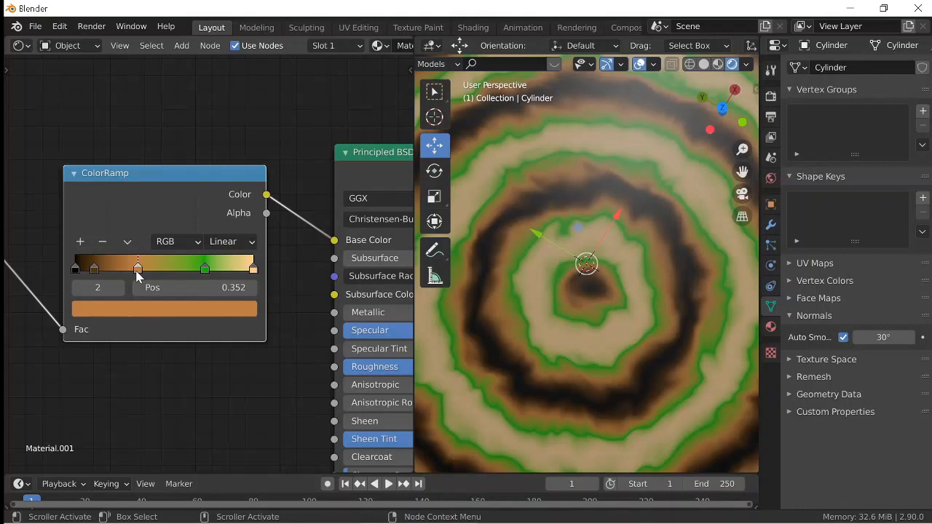
pyautogui.moveTo(138, 268); pyautogui.dragTo(155, 268)
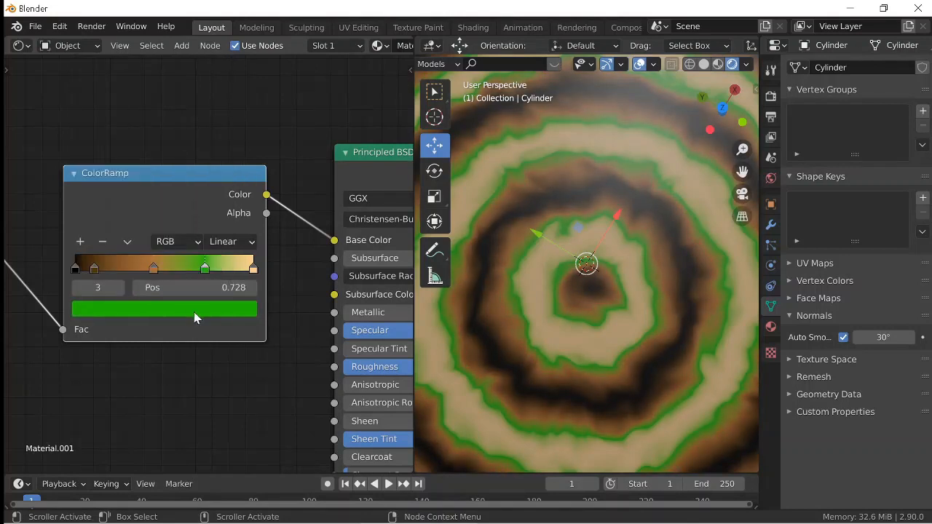
pyautogui.click(164, 309)
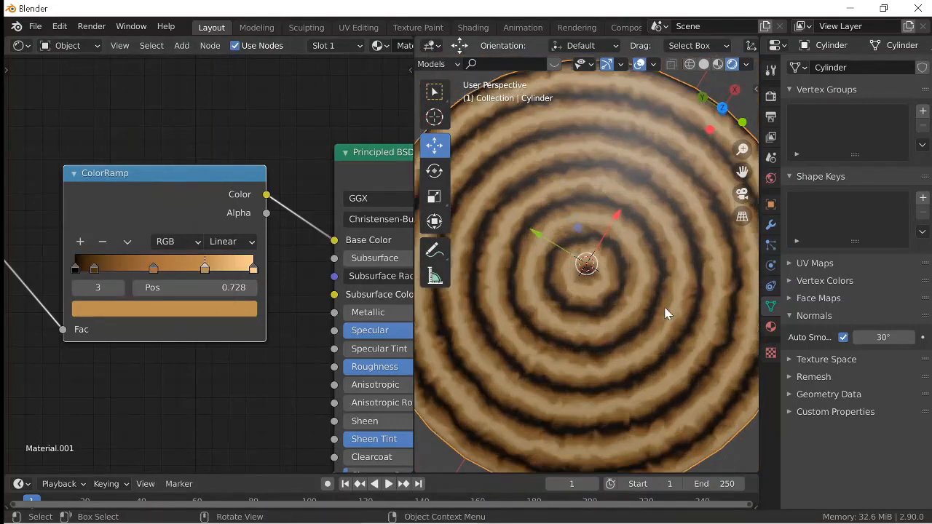
pyautogui.click(164, 310)
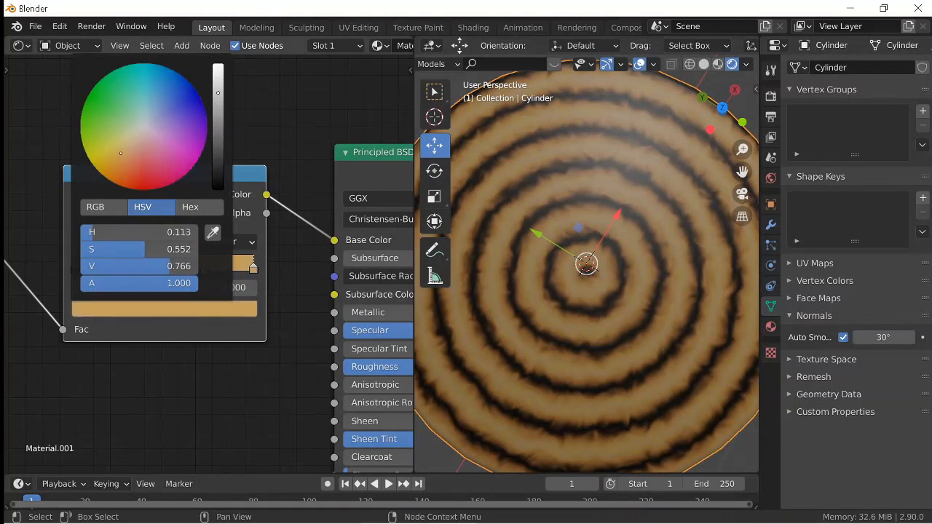
pyautogui.moveTo(120, 153); pyautogui.dragTo(120, 161)
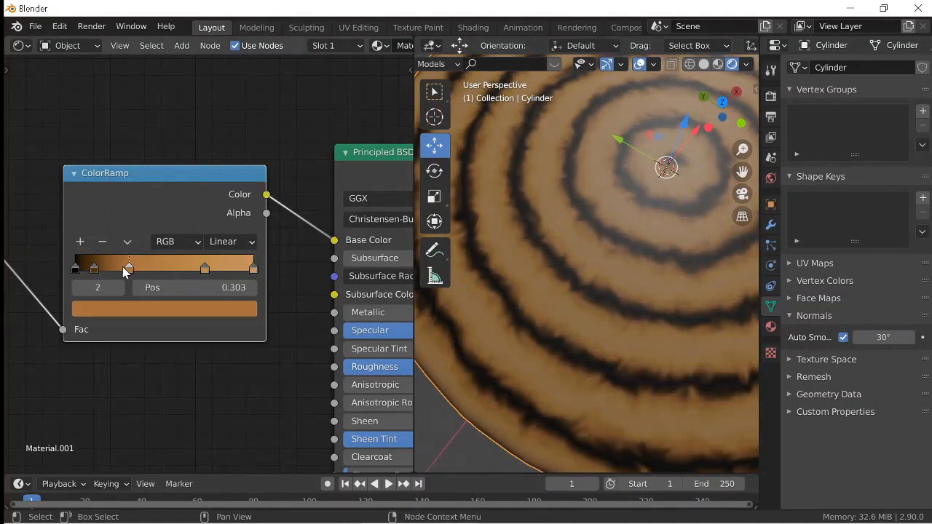
# Slide the three colour stops along the ramp toward their dark and light ends.
pyautogui.moveTo(130, 268); pyautogui.dragTo(176, 268)
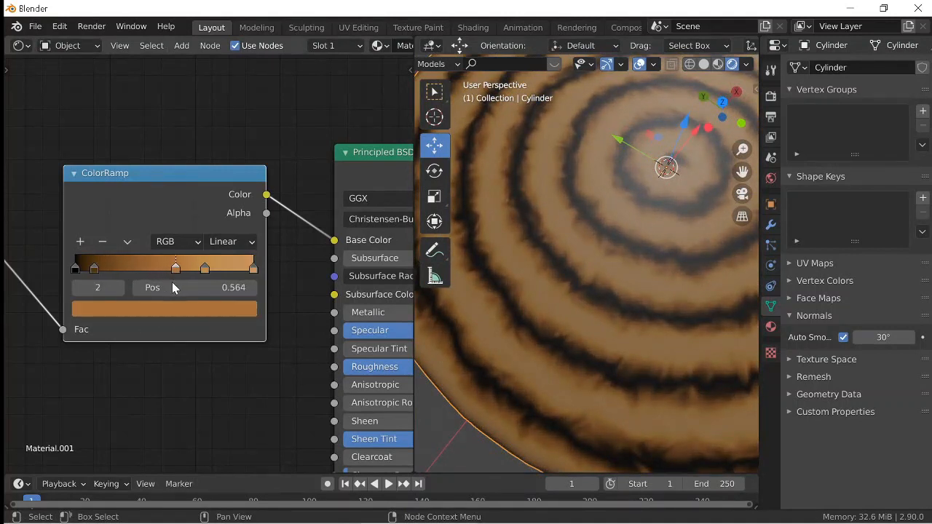
pyautogui.moveTo(167, 287); pyautogui.dragTo(178, 287)
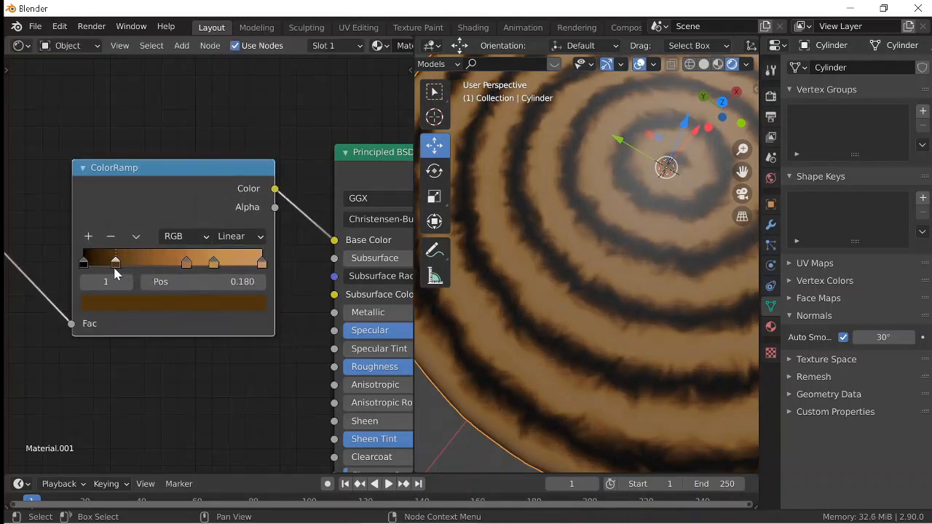
pyautogui.moveTo(116, 261); pyautogui.dragTo(105, 260)
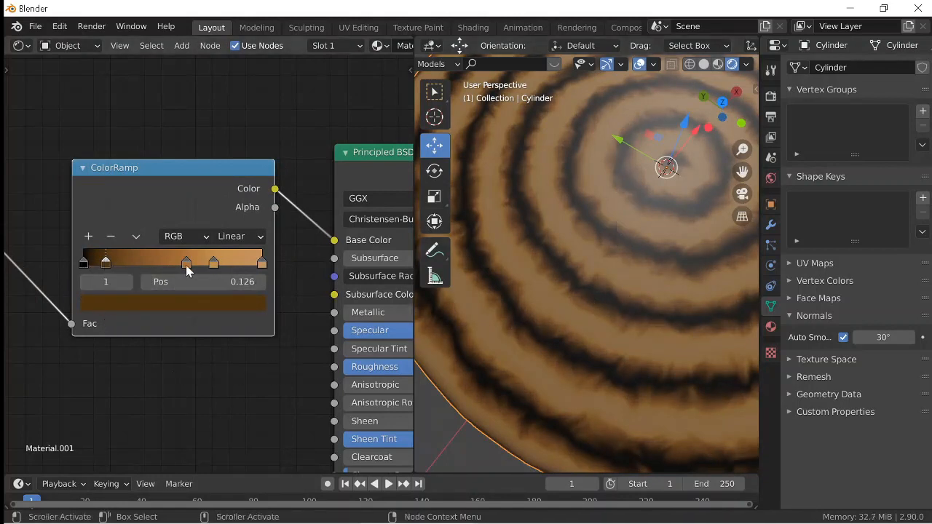
pyautogui.moveTo(187, 263); pyautogui.dragTo(227, 262)
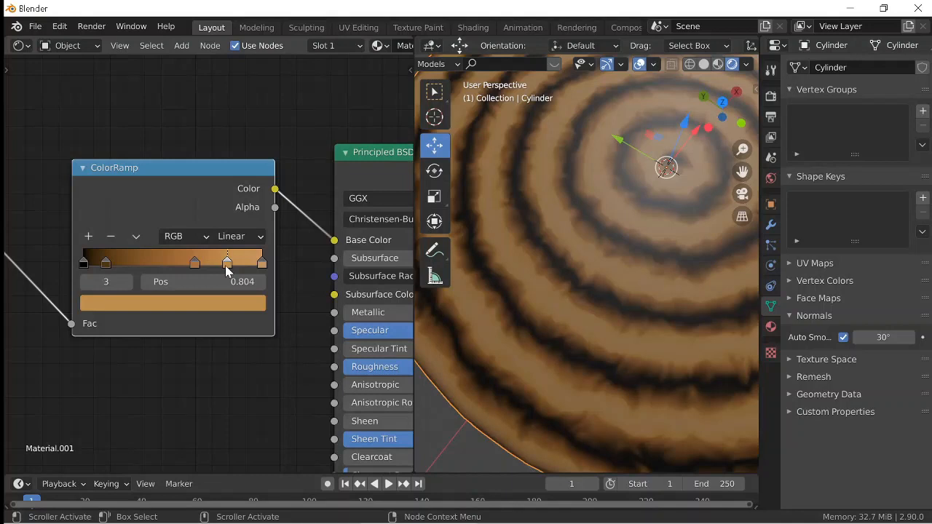
pyautogui.moveTo(227, 263); pyautogui.dragTo(238, 263)
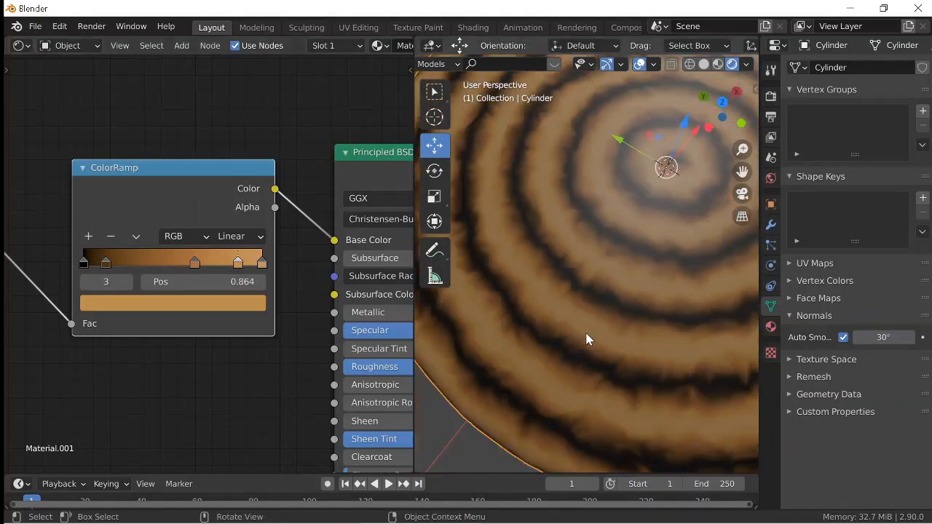
pyautogui.click(173, 302)
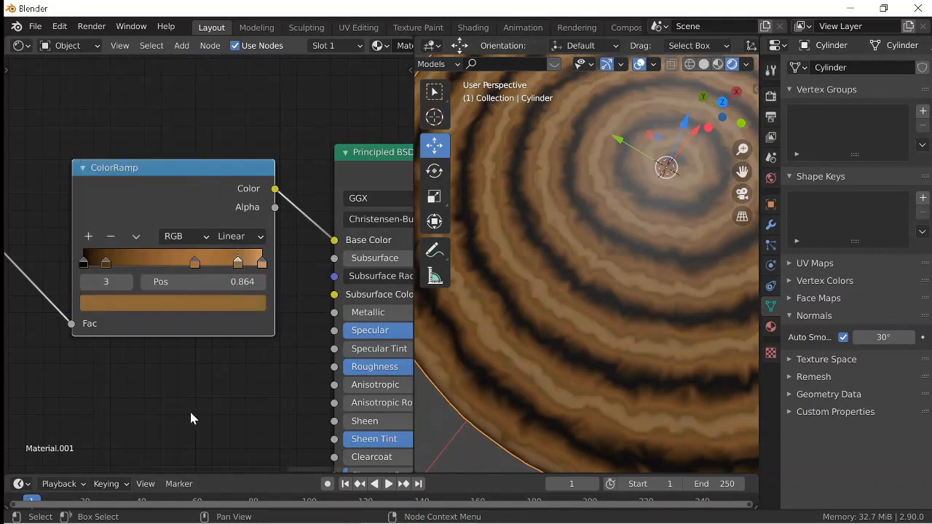
pyautogui.click(237, 236)
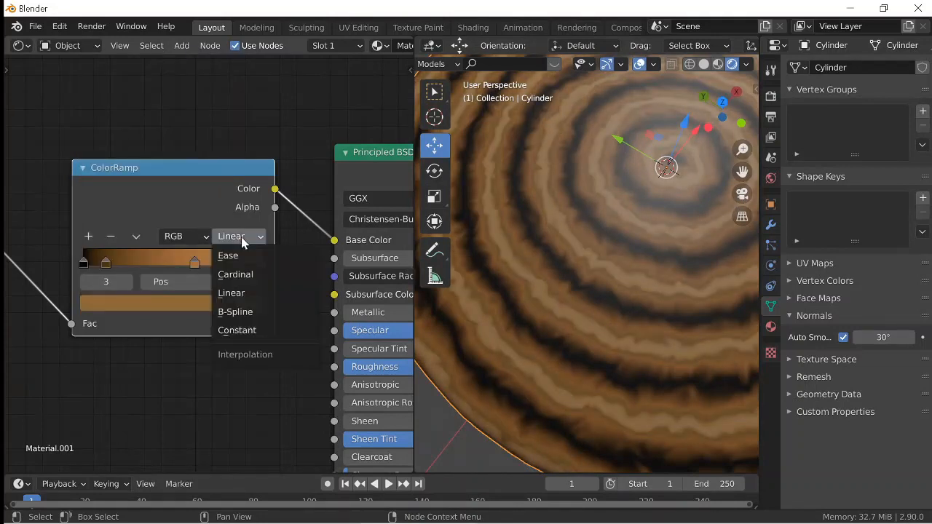
# Set the ramp to Ease, fine-tune stop positions and tan colour, then add a Bump node.
pyautogui.click(228, 255)
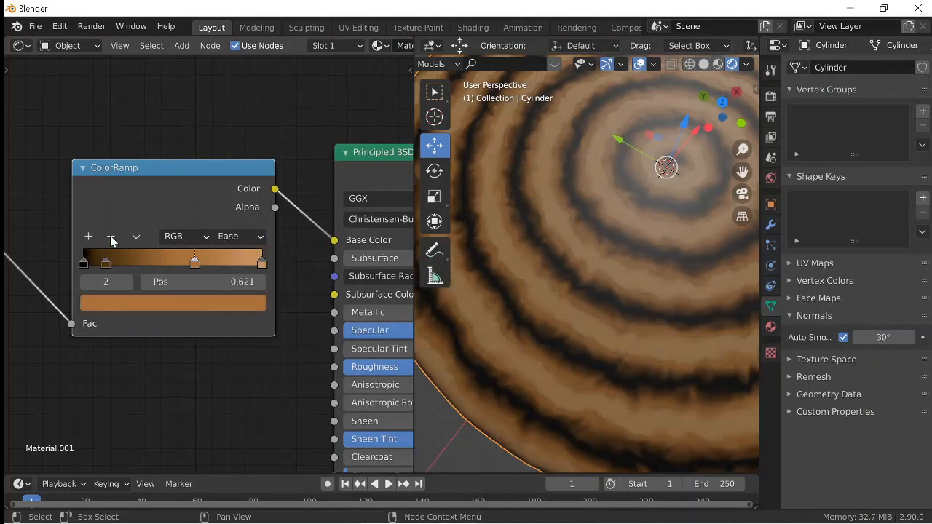
pyautogui.moveTo(194, 260); pyautogui.dragTo(117, 260)
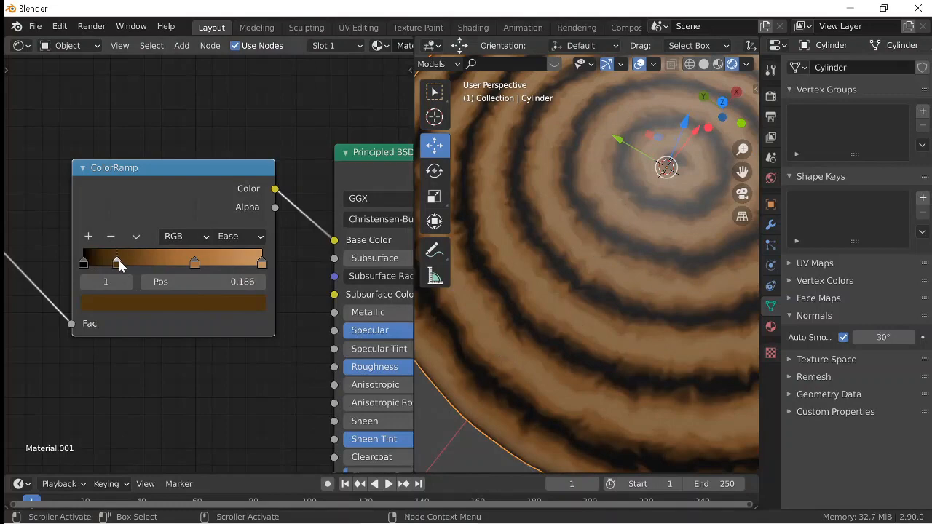
pyautogui.moveTo(116, 260); pyautogui.dragTo(101, 260)
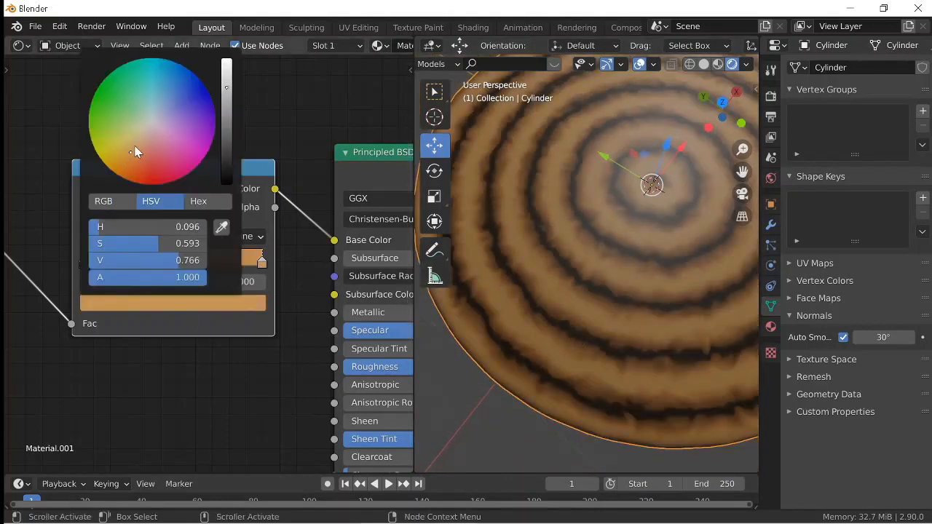
pyautogui.click(131, 155)
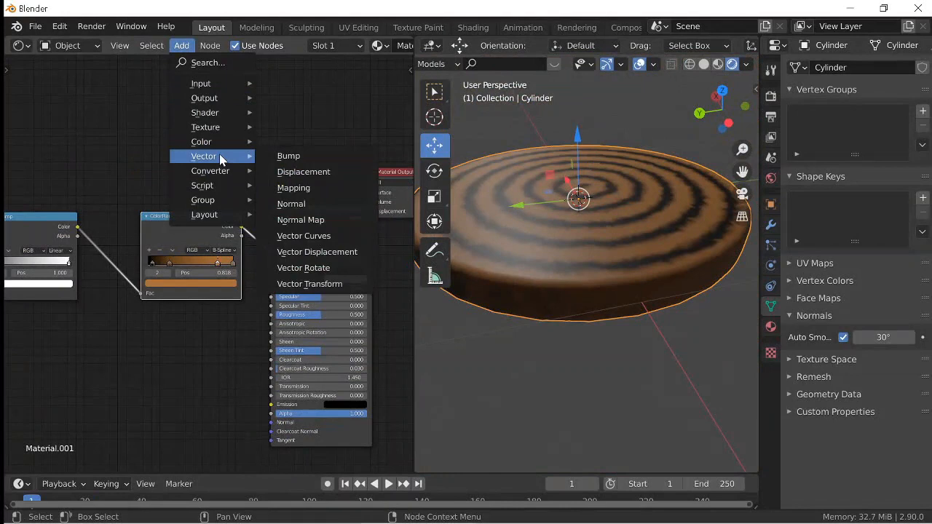
pyautogui.click(288, 155)
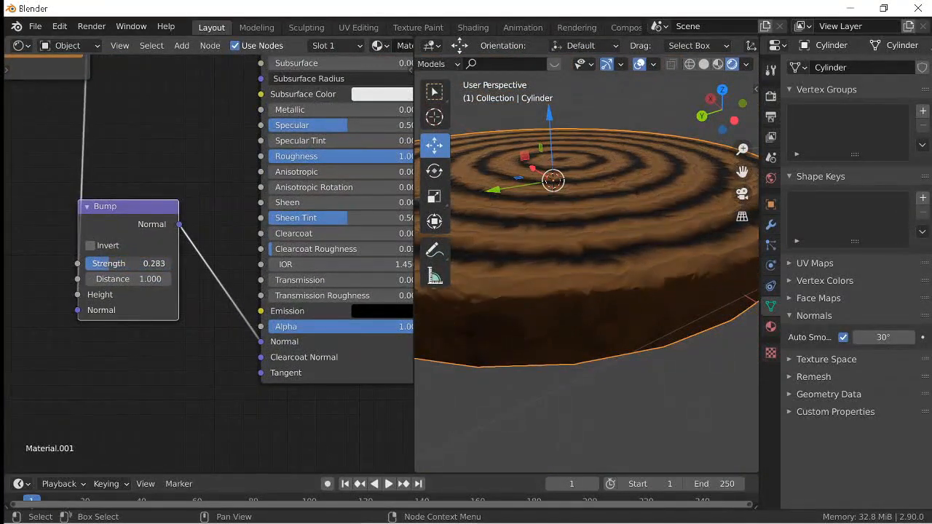
# Lower the bump strength for subtle grain and view the rings up close.
pyautogui.moveTo(131, 263); pyautogui.dragTo(153, 263)
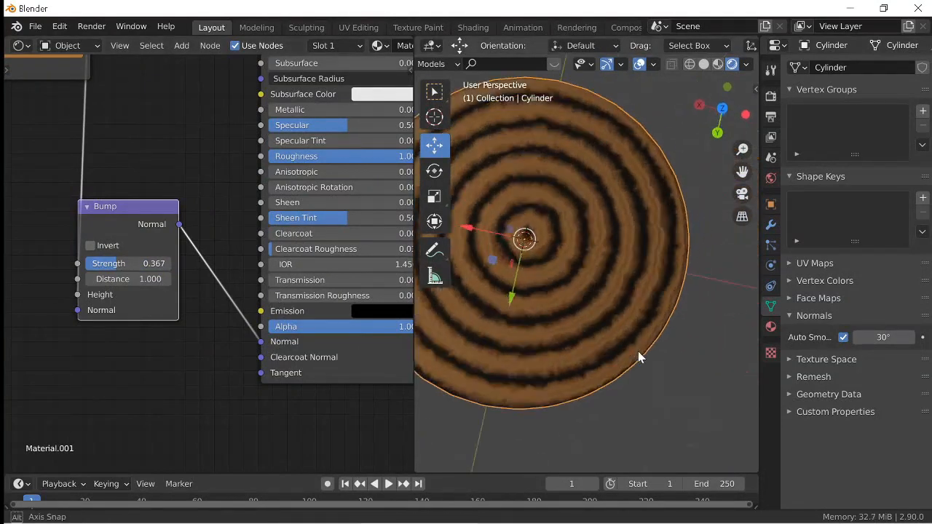
pyautogui.moveTo(641, 357); pyautogui.dragTo(503, 282)
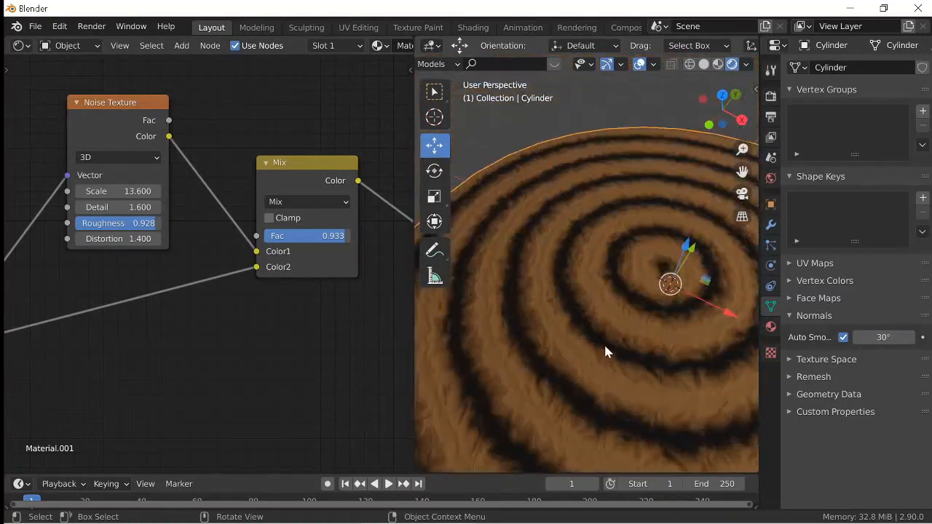
# Reposition brown stops on the wood ramp and set the black-white ramp to Ease.
pyautogui.moveTo(608, 351); pyautogui.dragTo(614, 252)
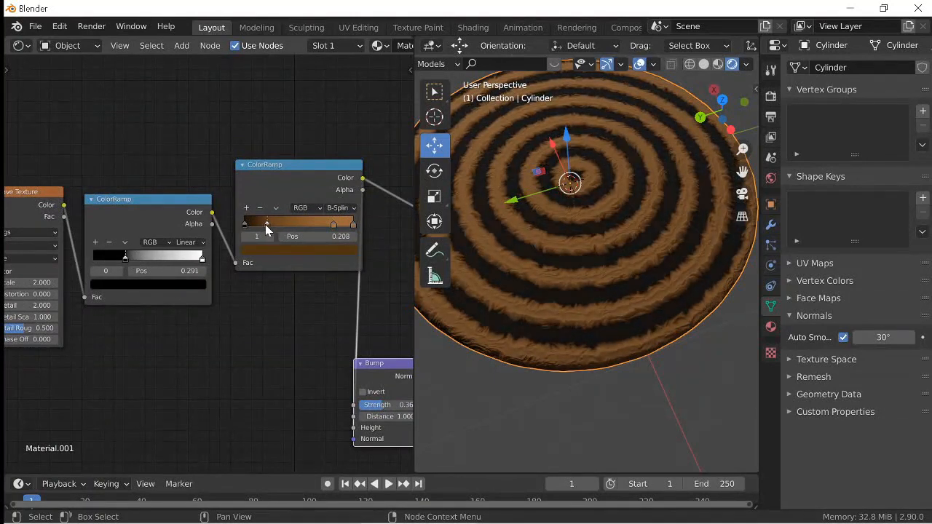
pyautogui.moveTo(268, 223); pyautogui.dragTo(335, 223)
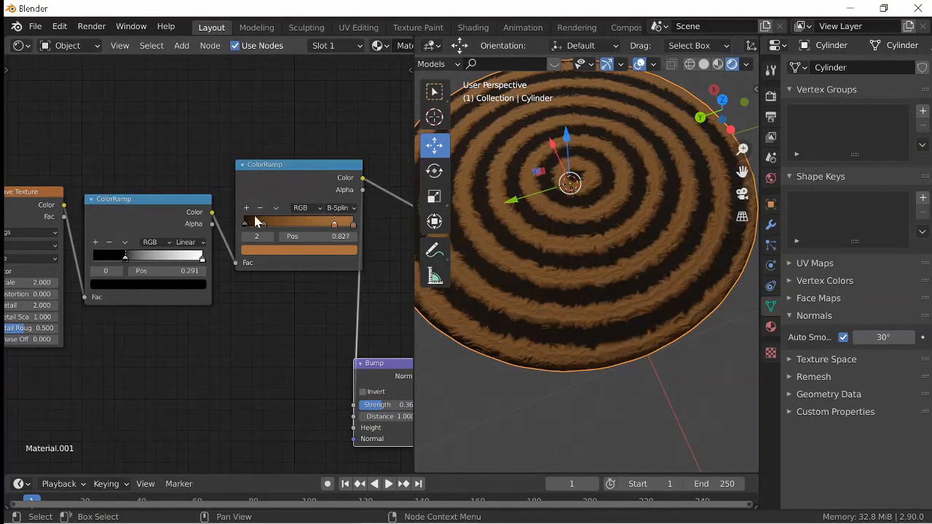
pyautogui.moveTo(334, 223); pyautogui.dragTo(277, 222)
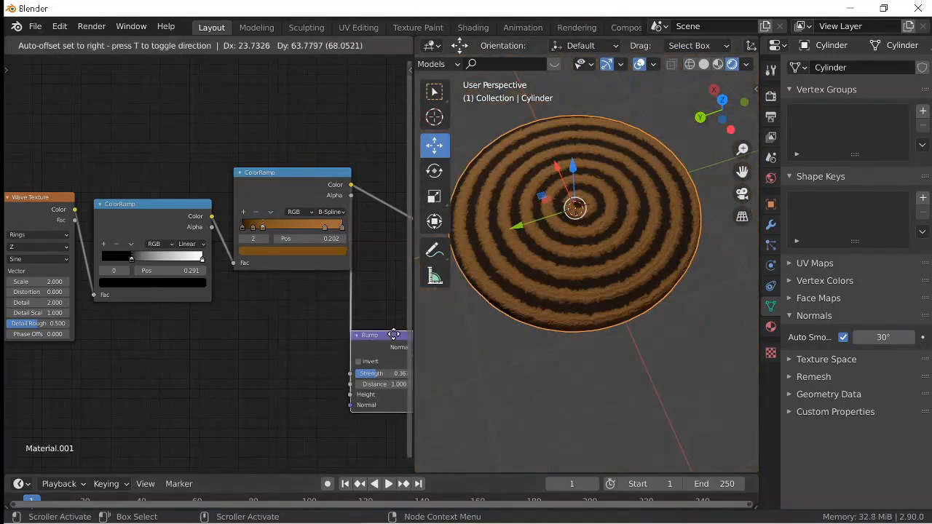
pyautogui.click(188, 243)
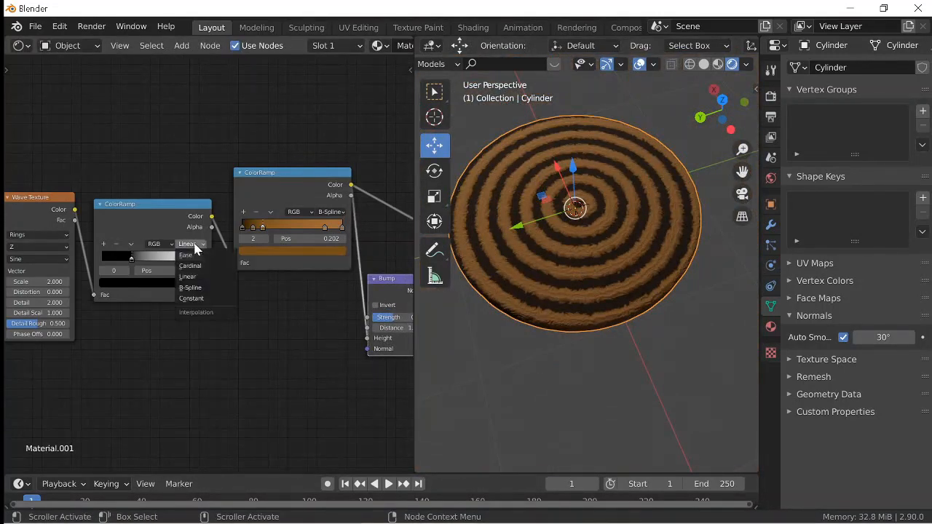
pyautogui.click(186, 255)
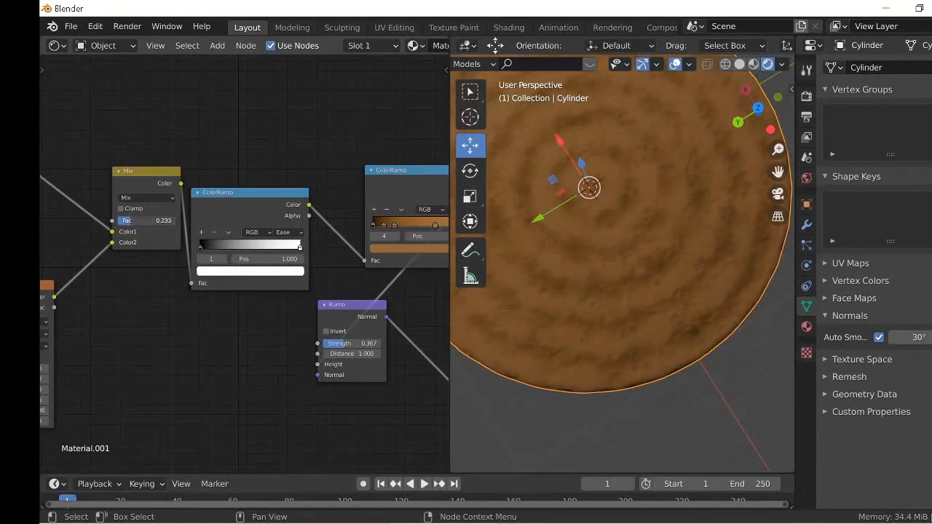
# Set the noise streak mix Fac to about 0.056, then inspect the stump grain closely.
pyautogui.moveTo(145, 219); pyautogui.dragTo(167, 220)
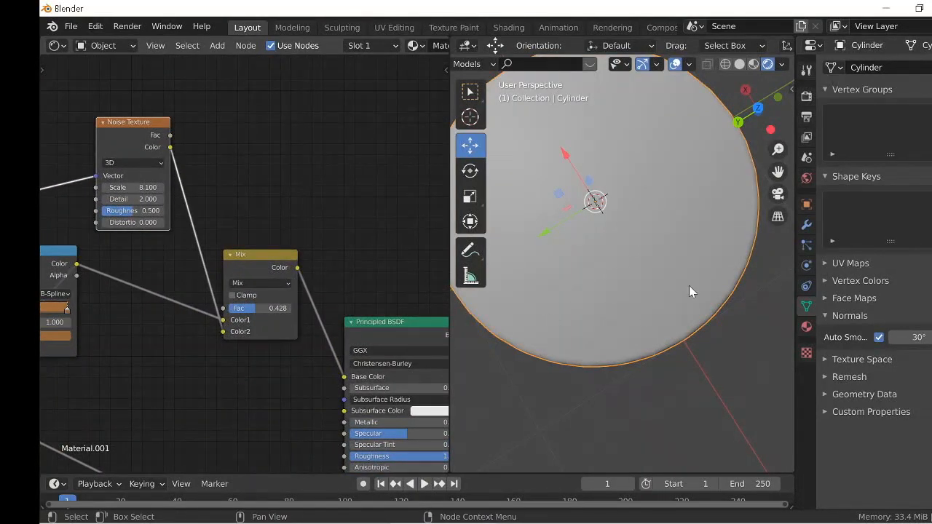
pyautogui.moveTo(622, 253)
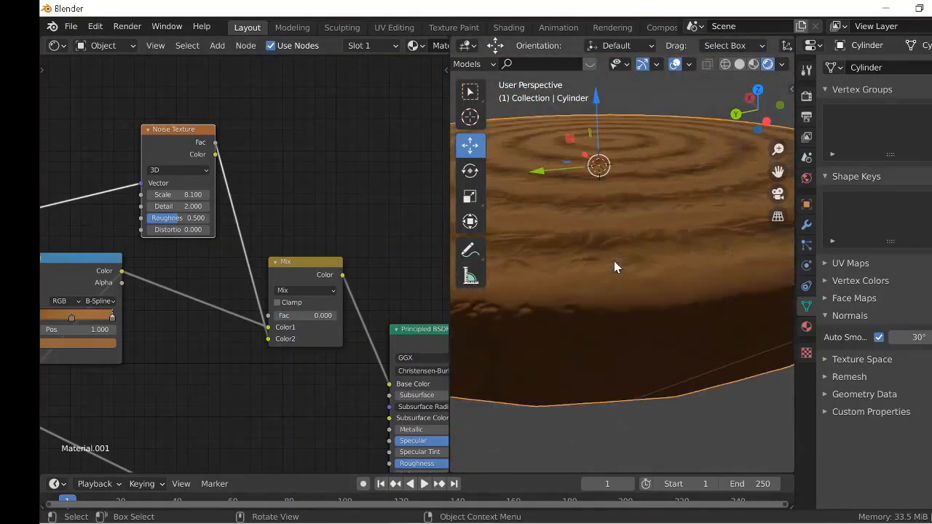
pyautogui.moveTo(168, 194); pyautogui.dragTo(193, 195)
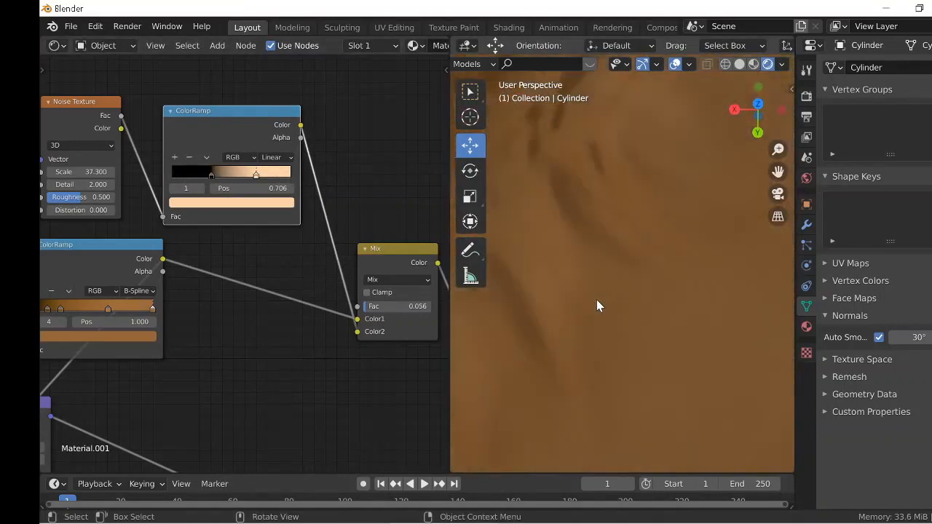
# Add Wave Texture nodes for the crossed-band spot pattern and adjust their values.
pyautogui.click(216, 45)
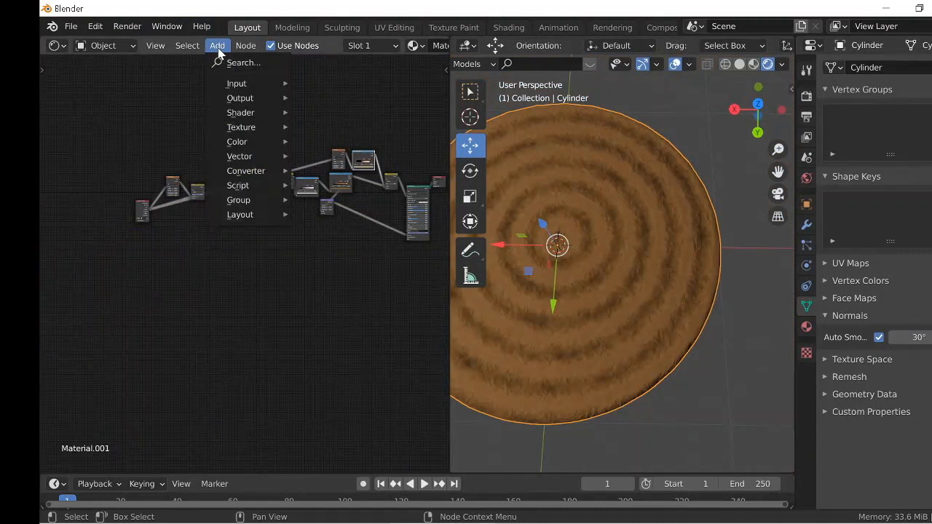
pyautogui.moveTo(240, 127)
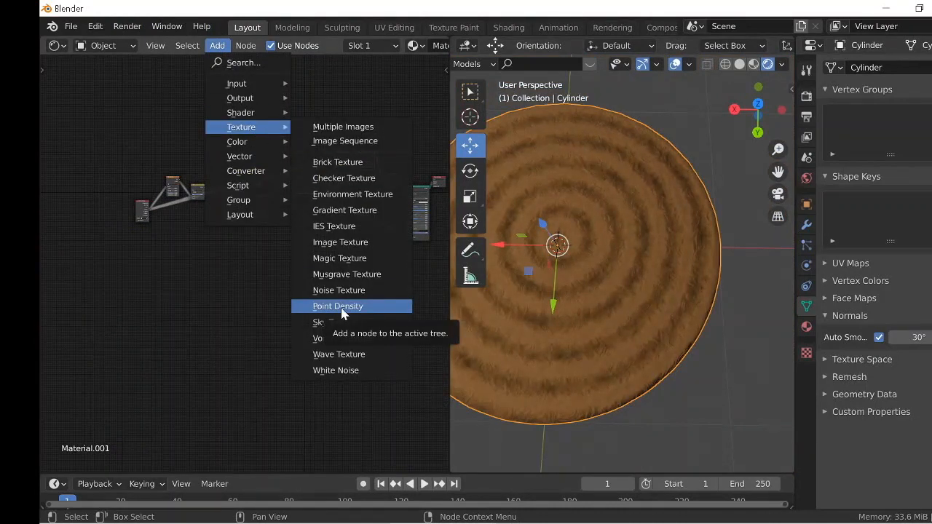
pyautogui.click(337, 306)
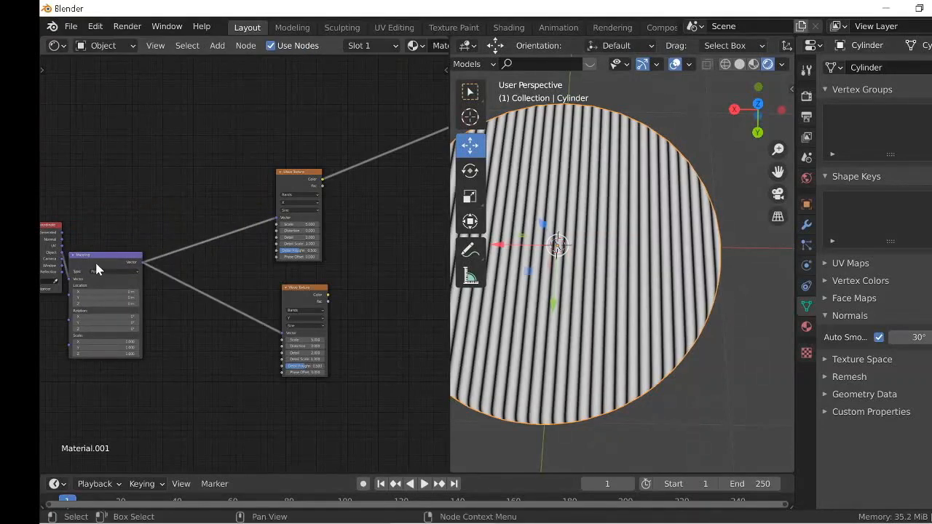
pyautogui.click(216, 45)
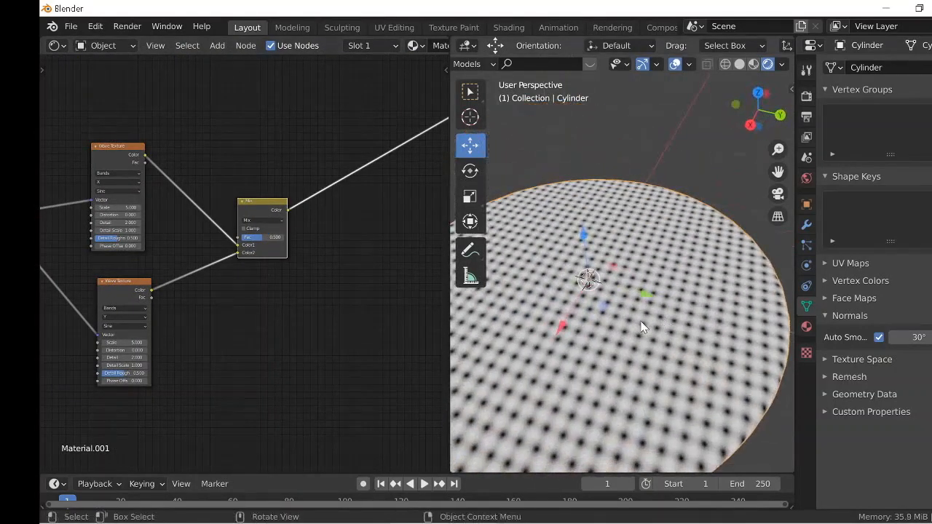
pyautogui.moveTo(641, 326); pyautogui.dragTo(605, 408)
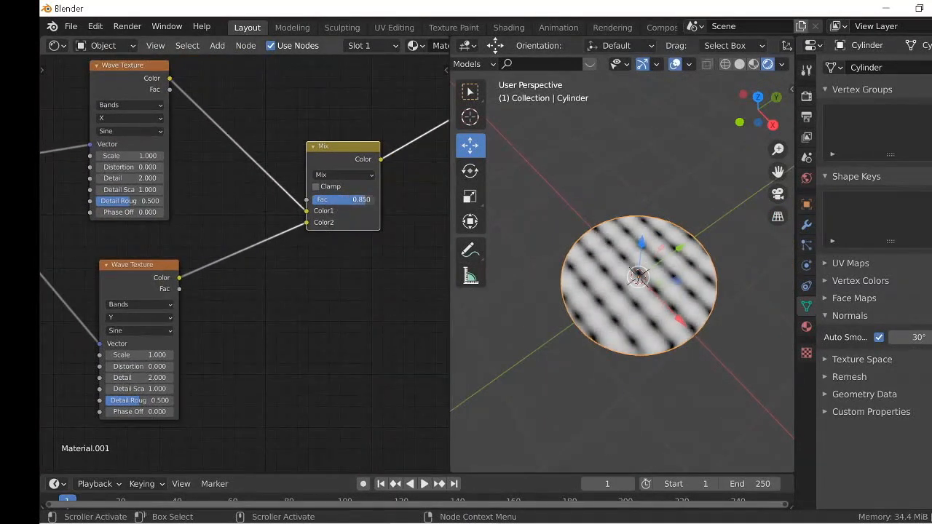
pyautogui.moveTo(362, 199); pyautogui.dragTo(327, 200)
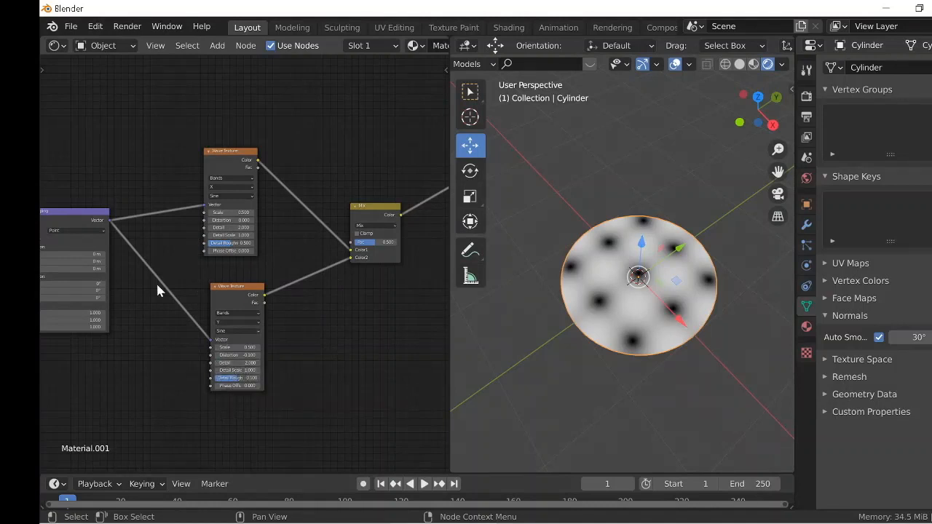
# Add a MixRGB colour mix node to the material.
pyautogui.click(217, 45)
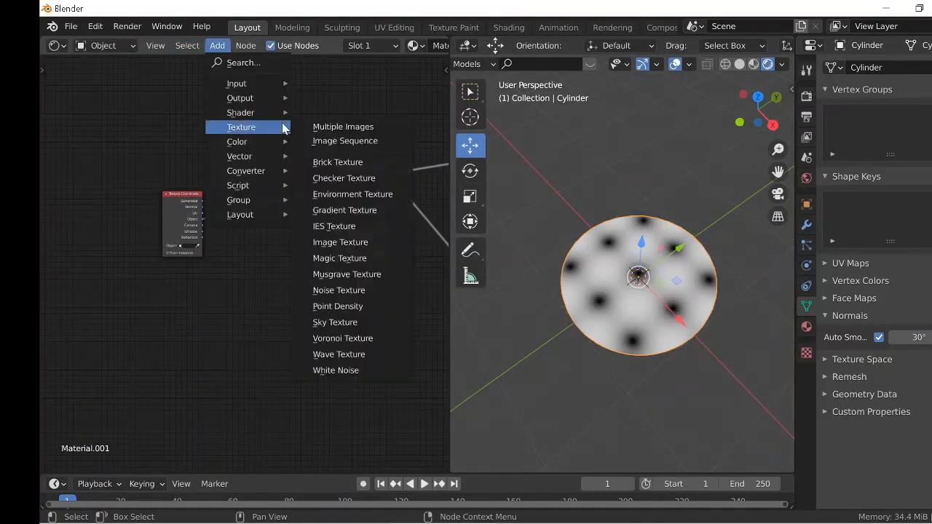
pyautogui.moveTo(245, 170)
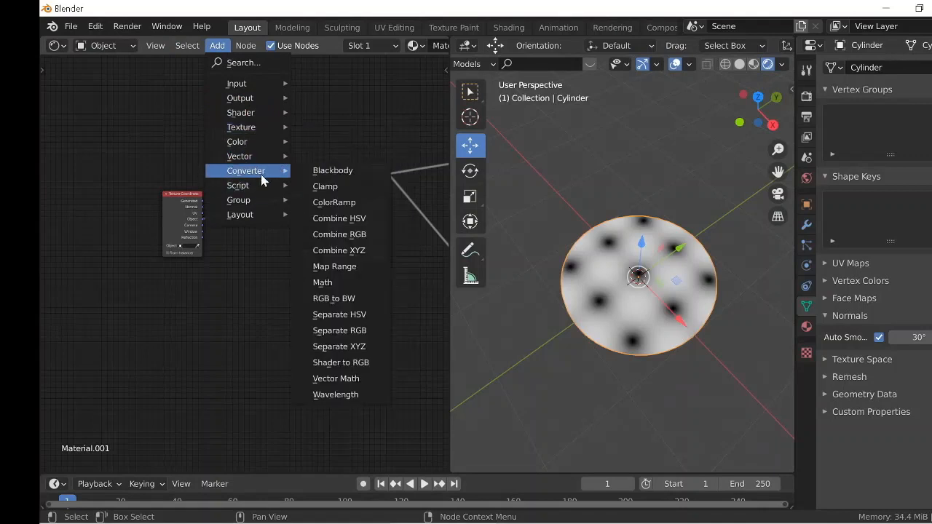
pyautogui.moveTo(237, 141)
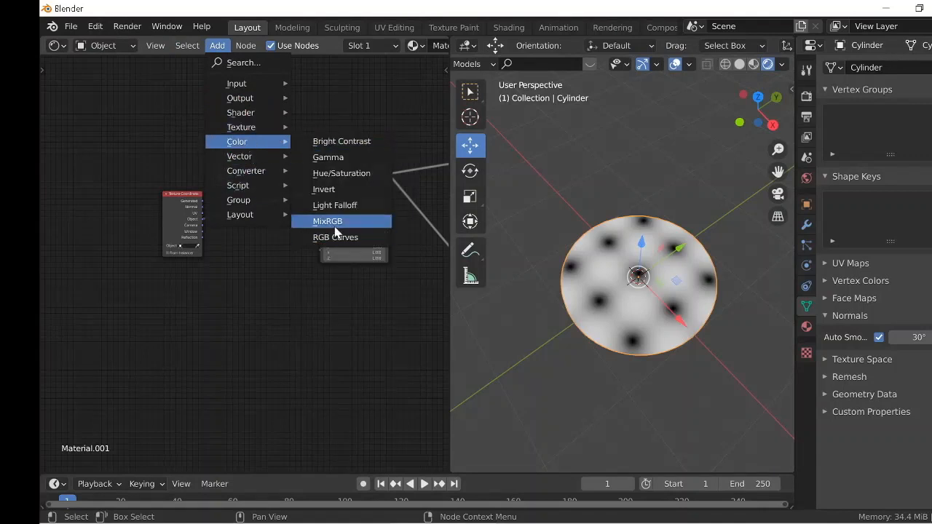
pyautogui.click(326, 221)
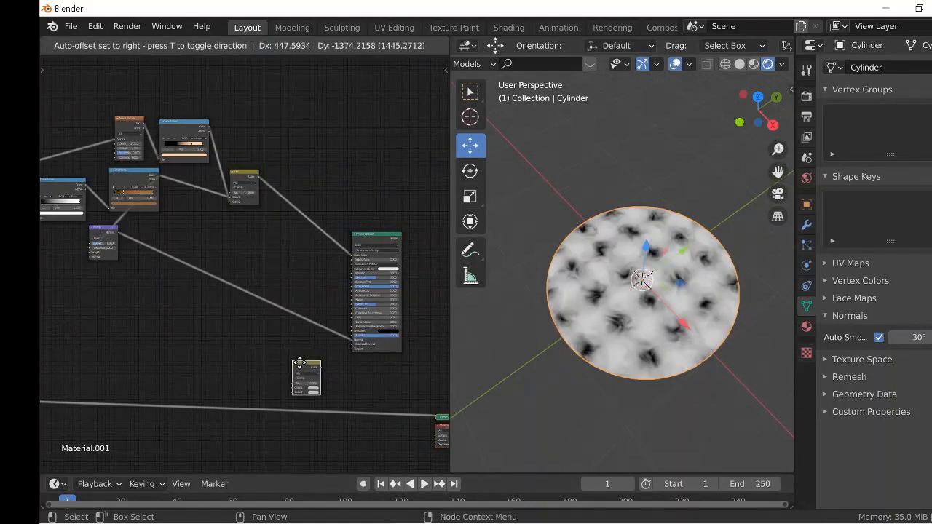
# Place and wire the MixRGB node, setting its blend mode to Subtract.
pyautogui.moveTo(300, 362); pyautogui.dragTo(306, 390)
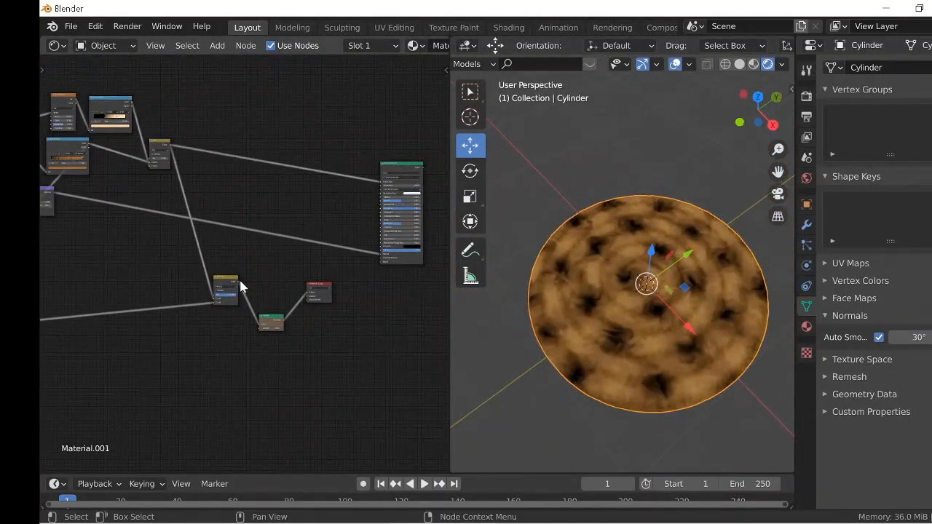
pyautogui.moveTo(226, 284); pyautogui.dragTo(177, 320)
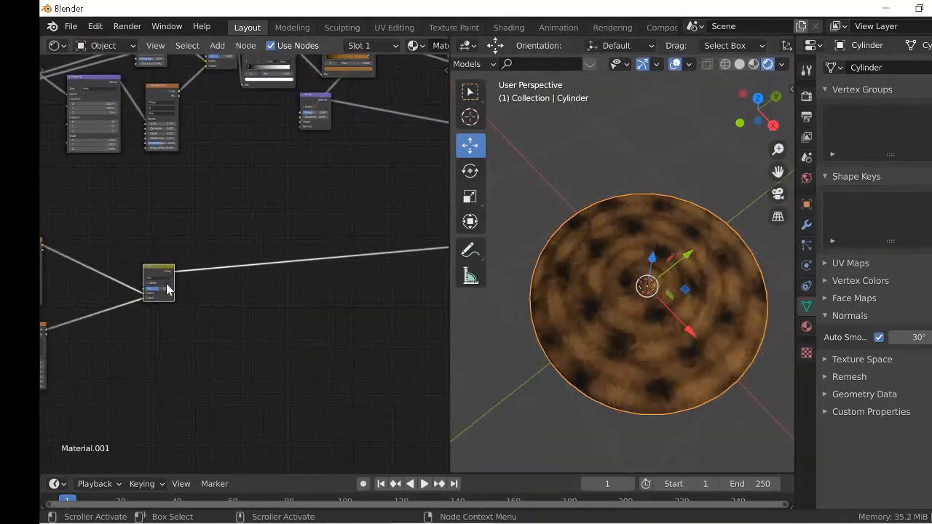
pyautogui.click(137, 276)
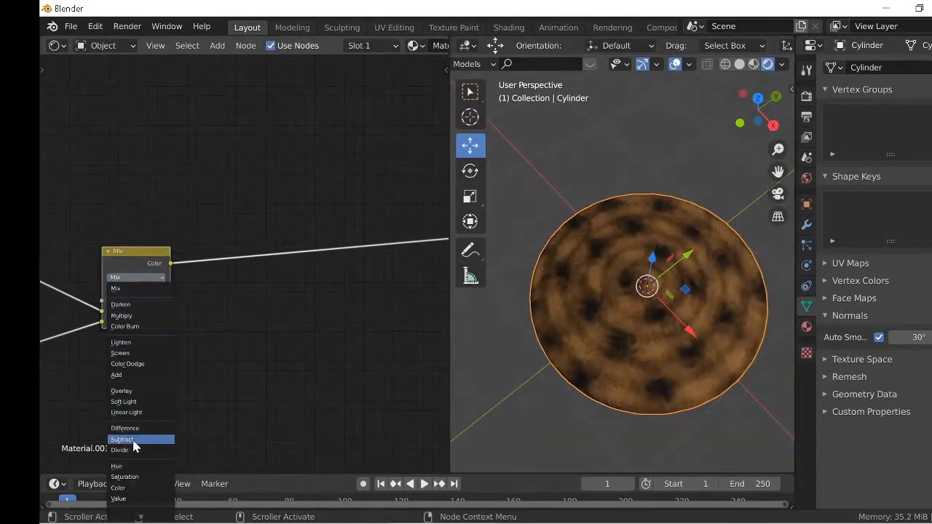
pyautogui.click(121, 315)
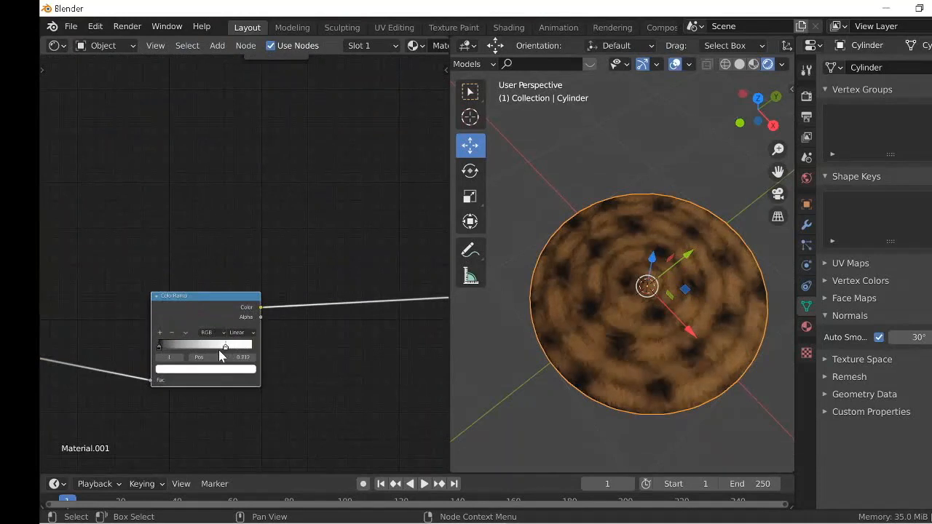
# Move the spot ramp's white stop to about 0.717 to control patch darkness.
pyautogui.moveTo(226, 345); pyautogui.dragTo(159, 345)
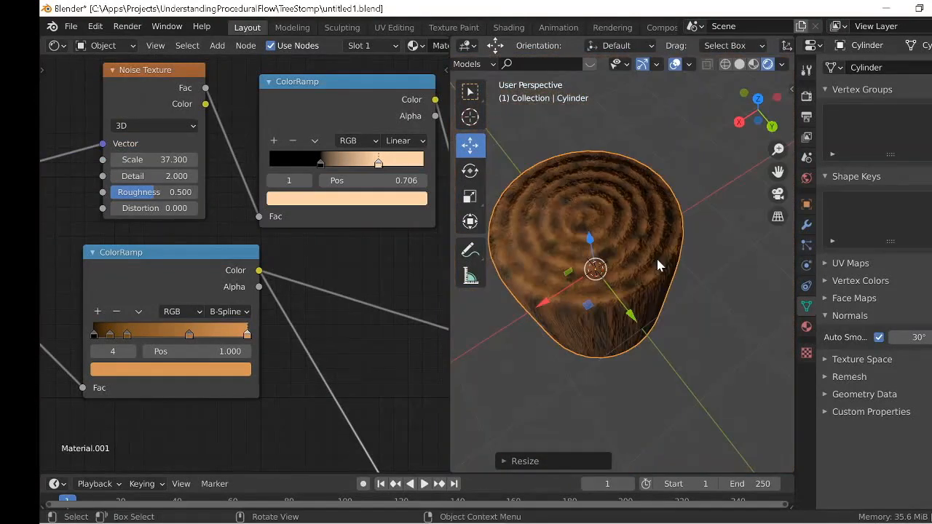
# Zoom out to view the whole scaled stump.
pyautogui.moveTo(656, 266); pyautogui.dragTo(619, 266)
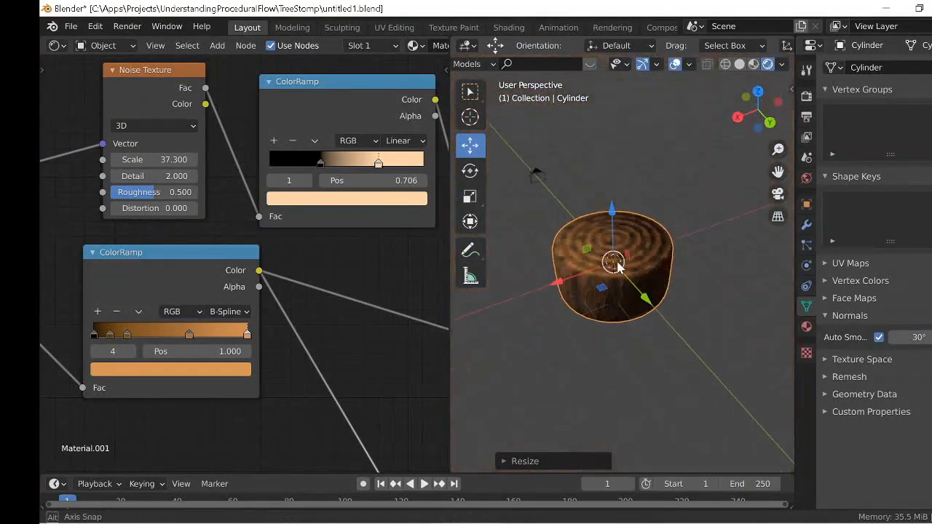